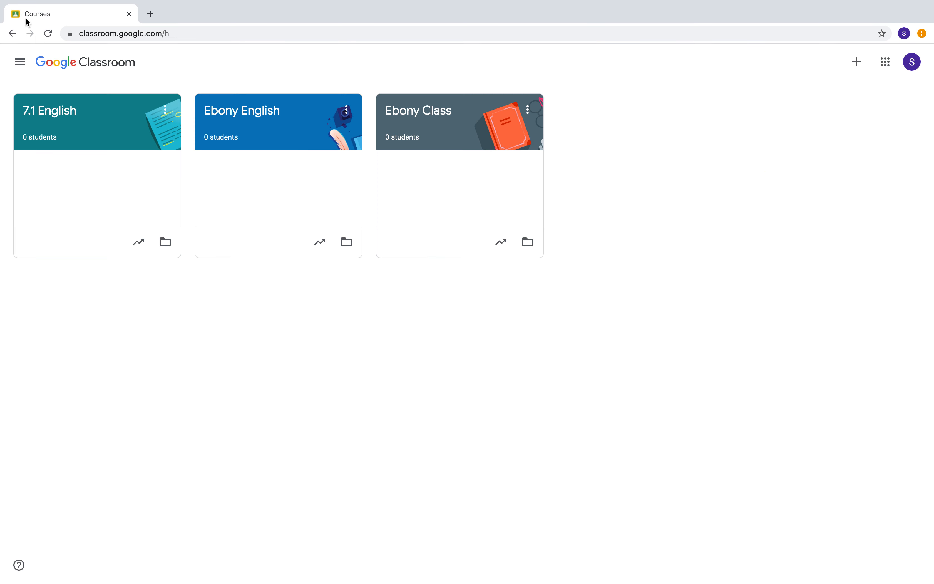
{"action": "mouse_move", "coordinate": [156, 119]}
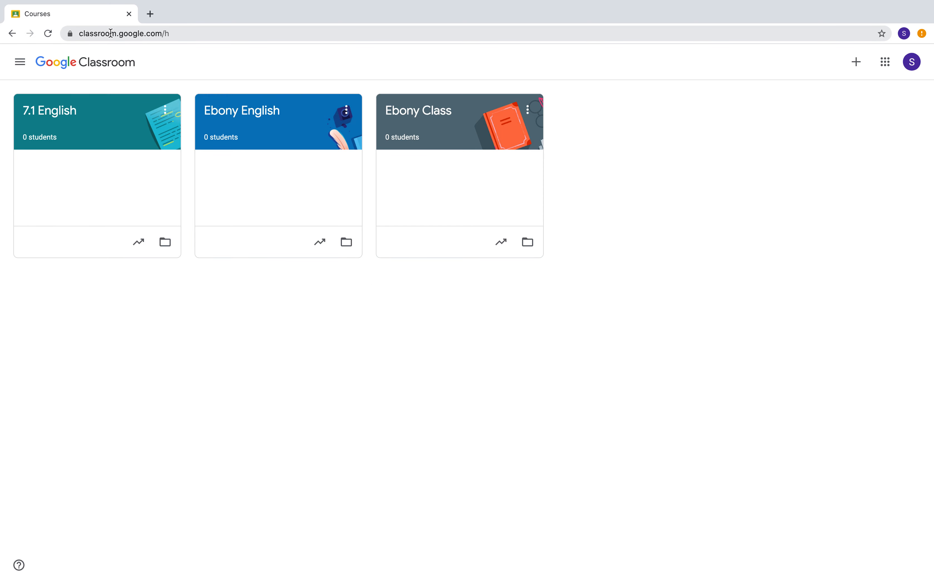
{"action": "mouse_move", "coordinate": [253, 69]}
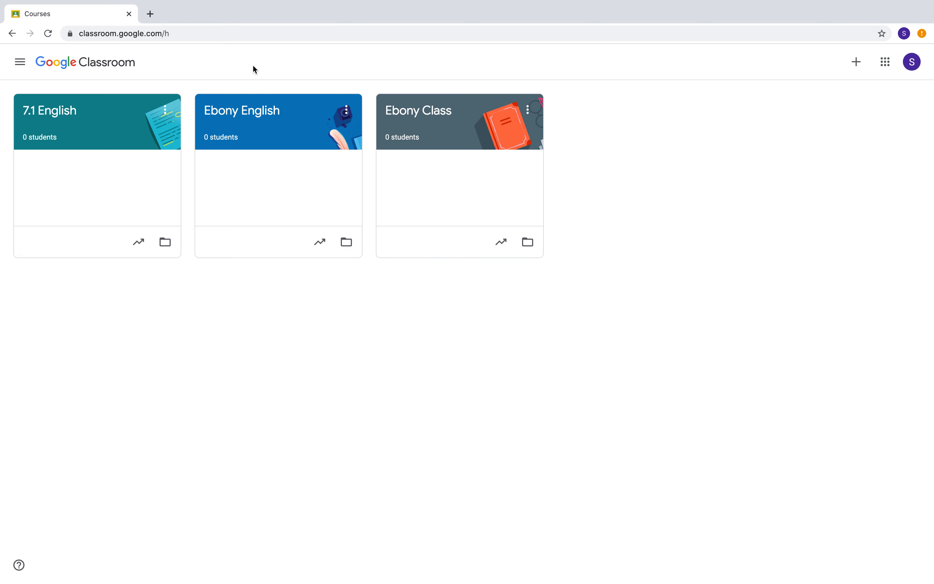
{"action": "mouse_move", "coordinate": [594, 110]}
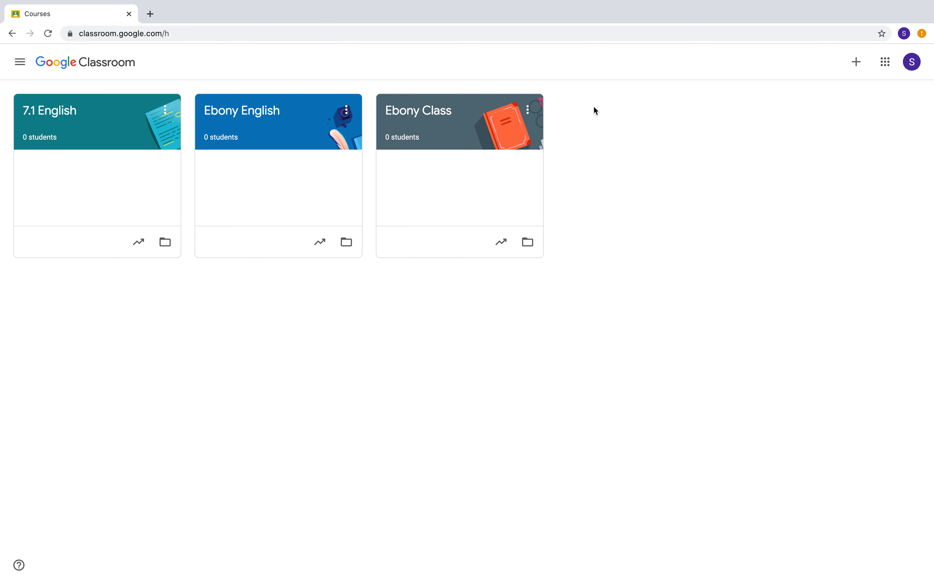
{"action": "mouse_move", "coordinate": [547, 153]}
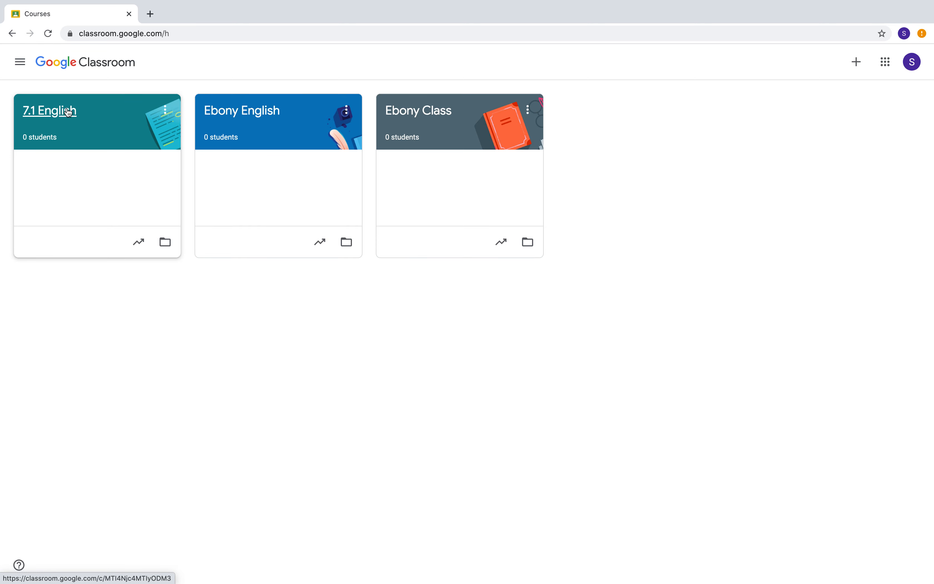
{"action": "mouse_move", "coordinate": [417, 120]}
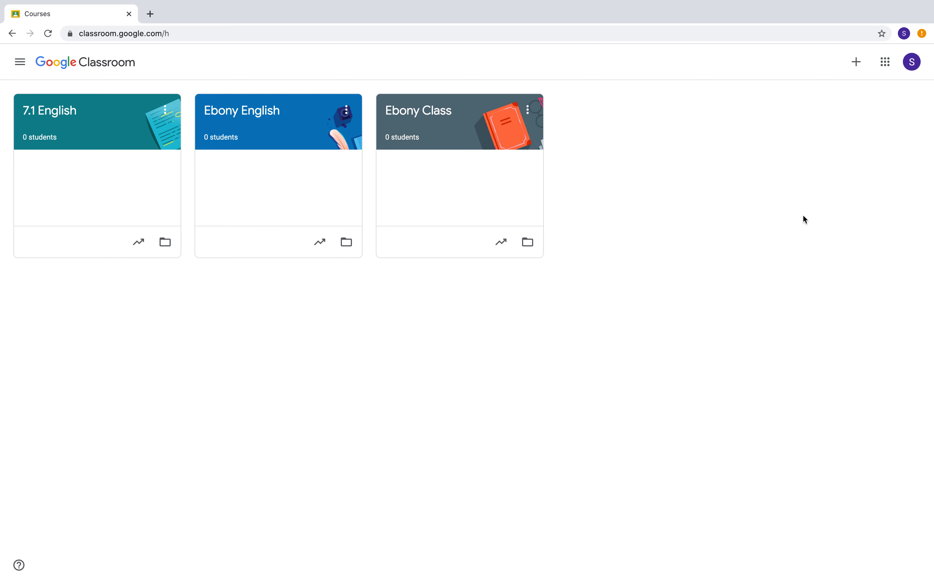
{"action": "mouse_move", "coordinate": [802, 213]}
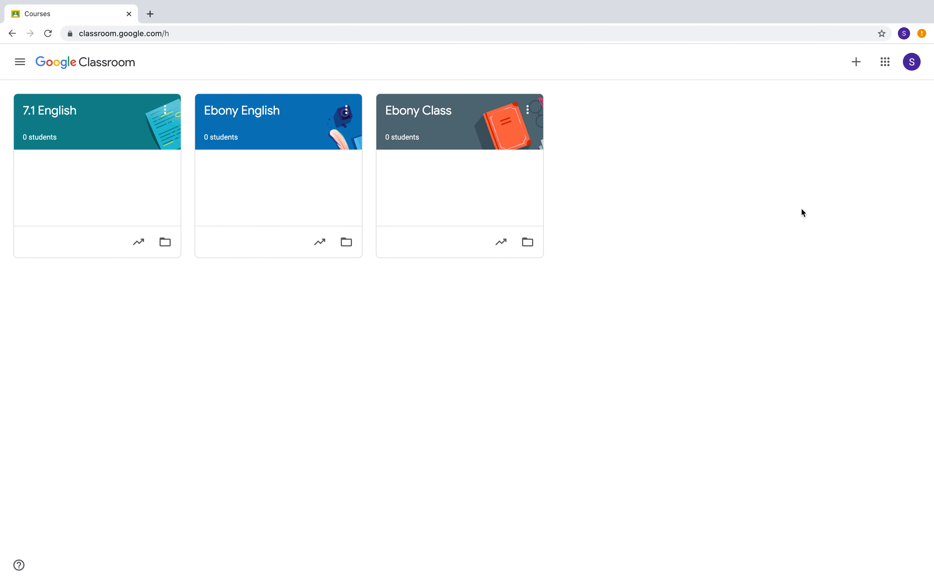
{"action": "mouse_move", "coordinate": [747, 122]}
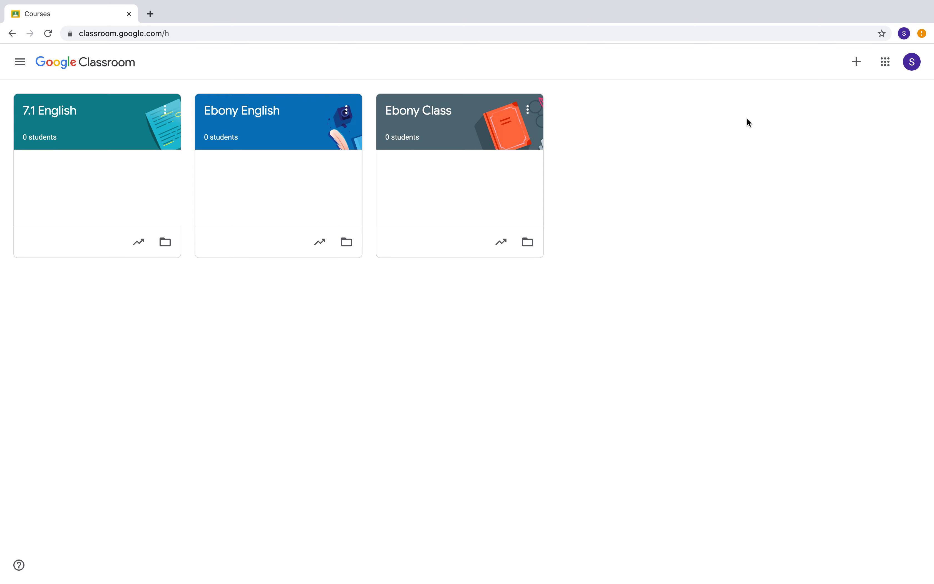
{"action": "mouse_move", "coordinate": [43, 116]}
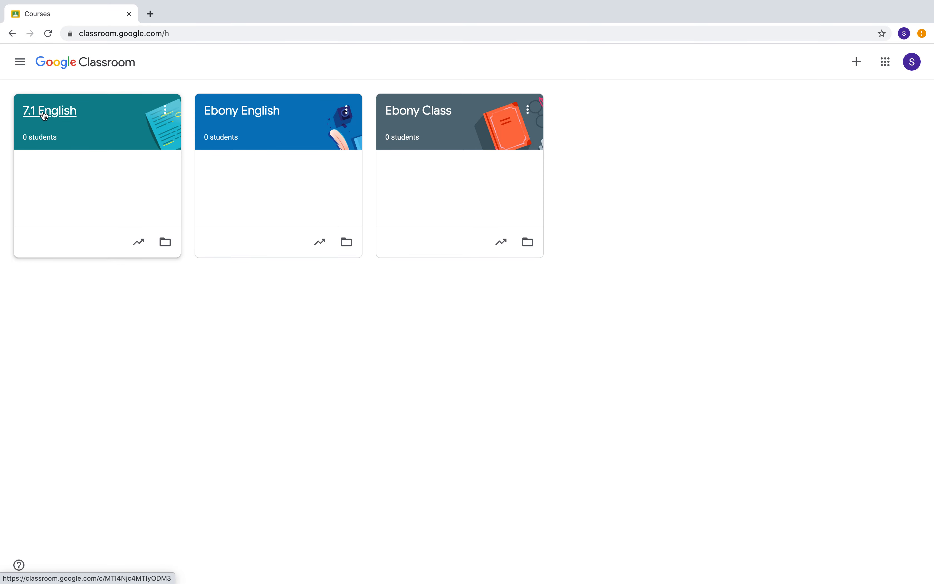
{"action": "mouse_move", "coordinate": [826, 113]}
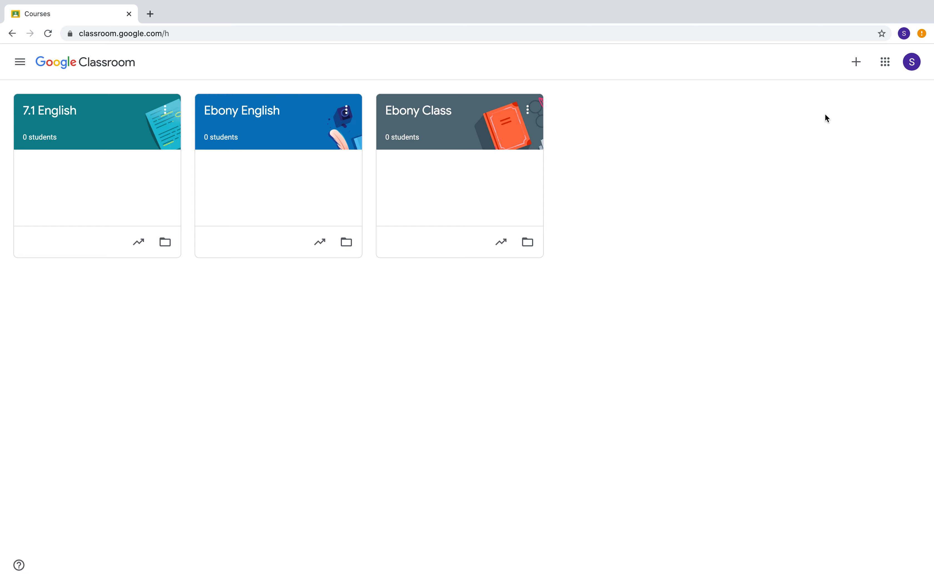
{"action": "mouse_move", "coordinate": [856, 62]}
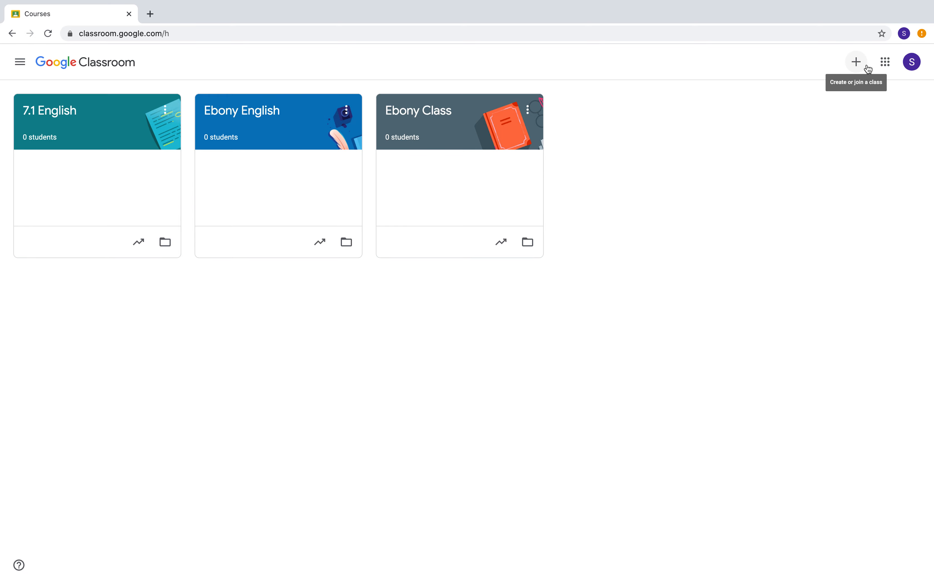
Start a new class and enter '7.2 English' as its name
{"action": "left_click", "coordinate": [856, 62]}
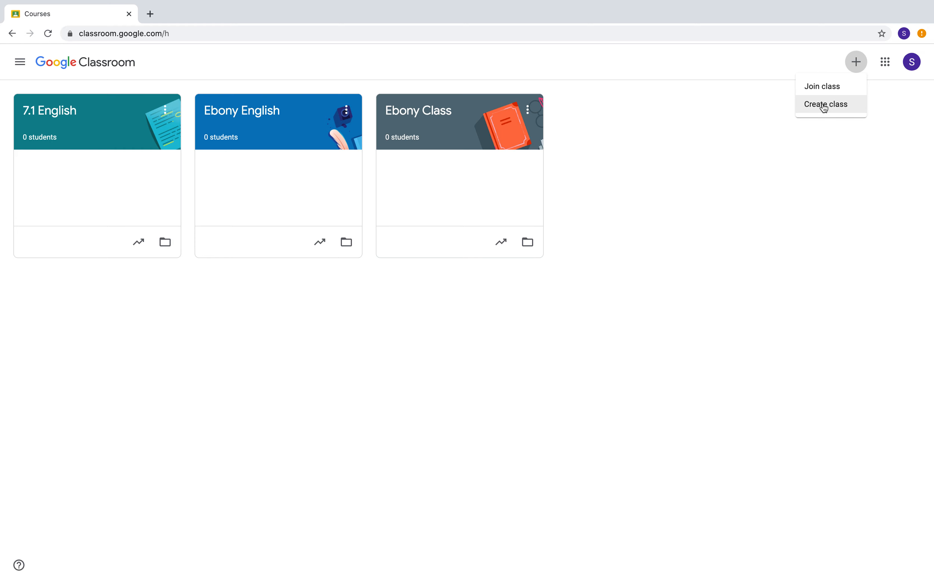
{"action": "left_click", "coordinate": [825, 104]}
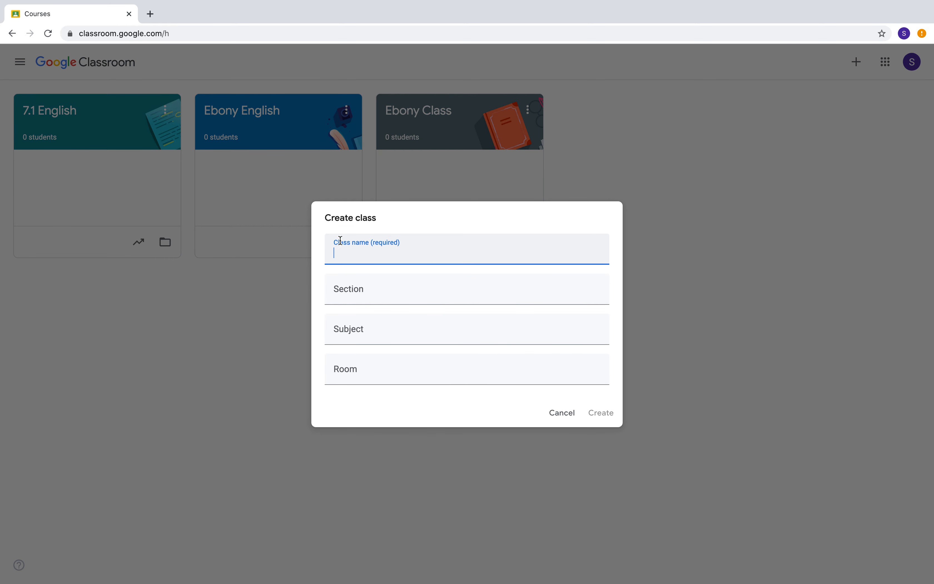
{"action": "mouse_move", "coordinate": [351, 238]}
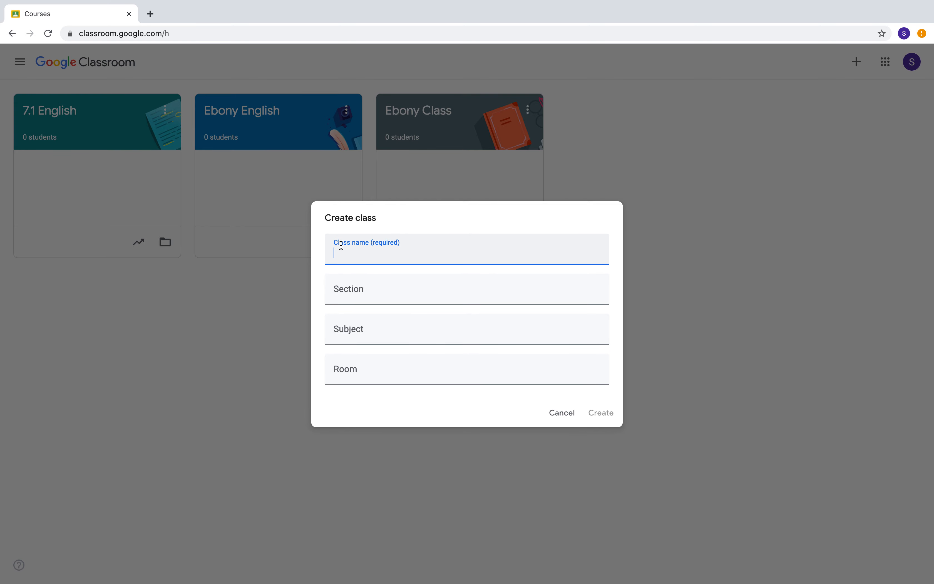
{"action": "mouse_move", "coordinate": [435, 256]}
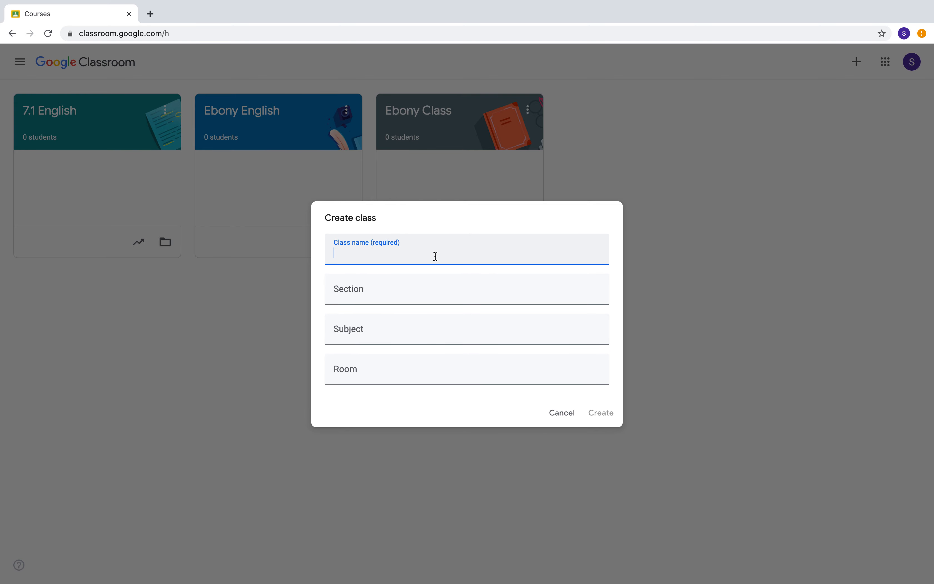
{"action": "mouse_move", "coordinate": [442, 255]}
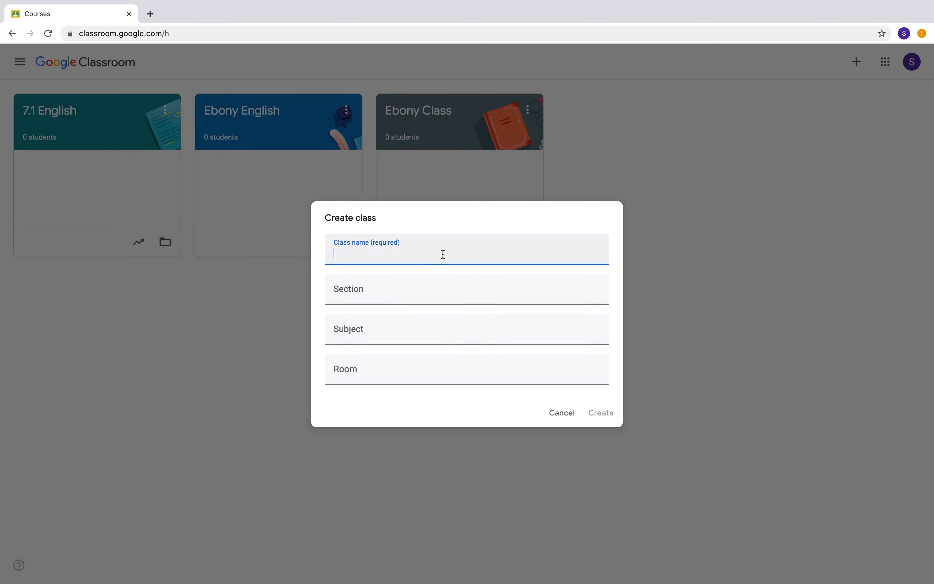
{"action": "type", "text": "7.2"}
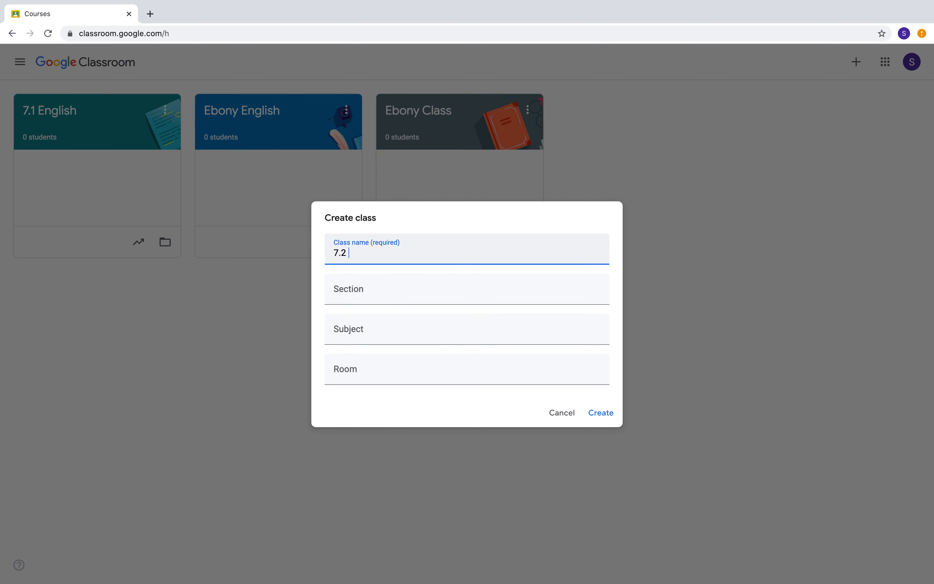
{"action": "type", "text": "English"}
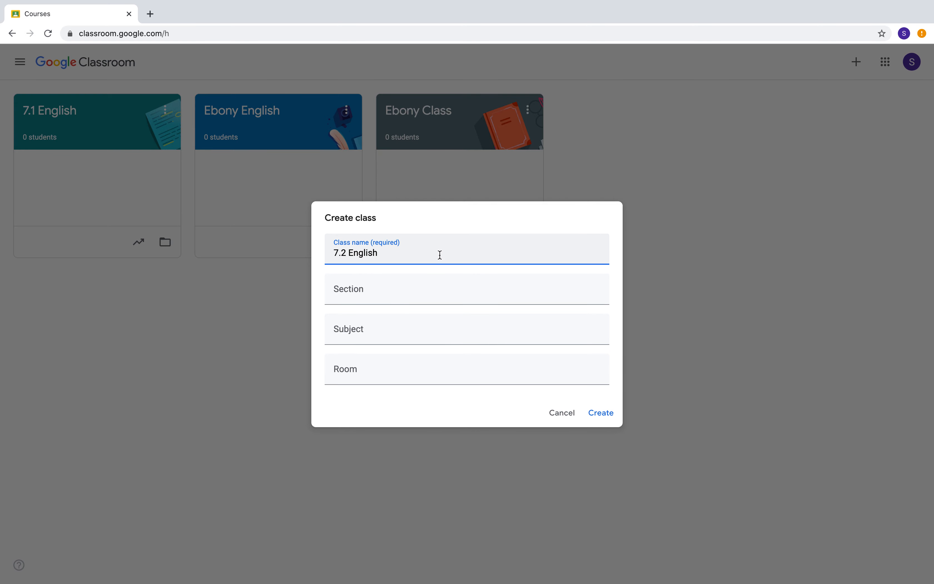
{"action": "left_click", "coordinate": [449, 289]}
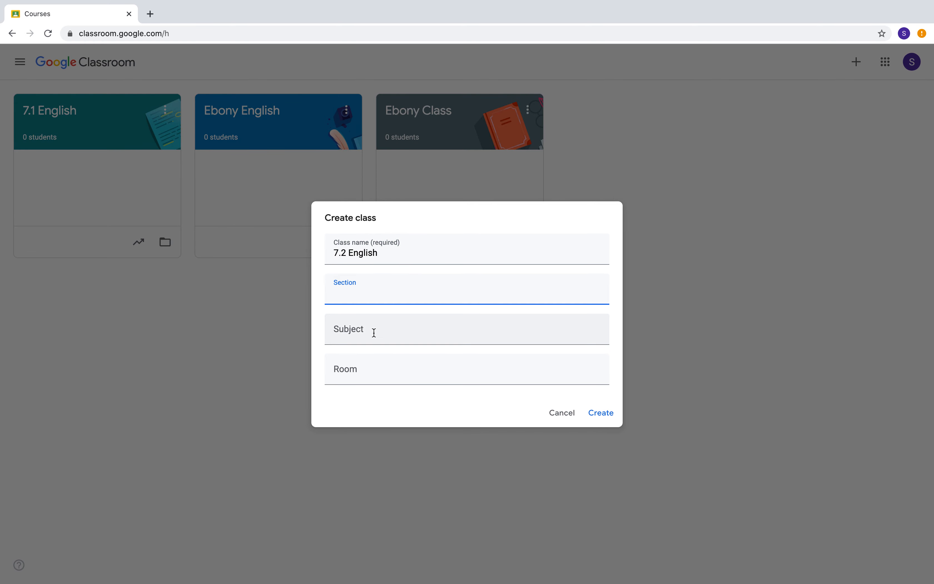
{"action": "left_click", "coordinate": [466, 368]}
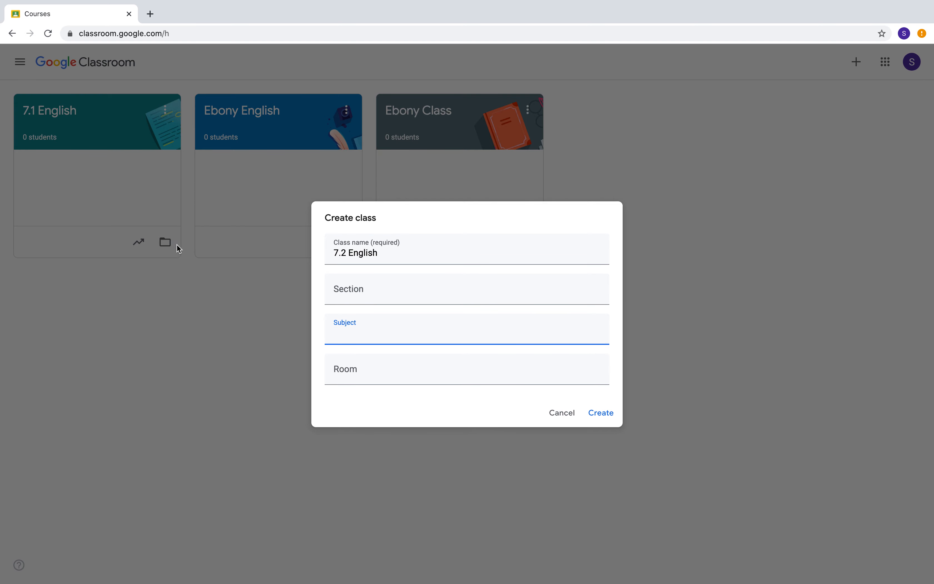
{"action": "mouse_move", "coordinate": [392, 475]}
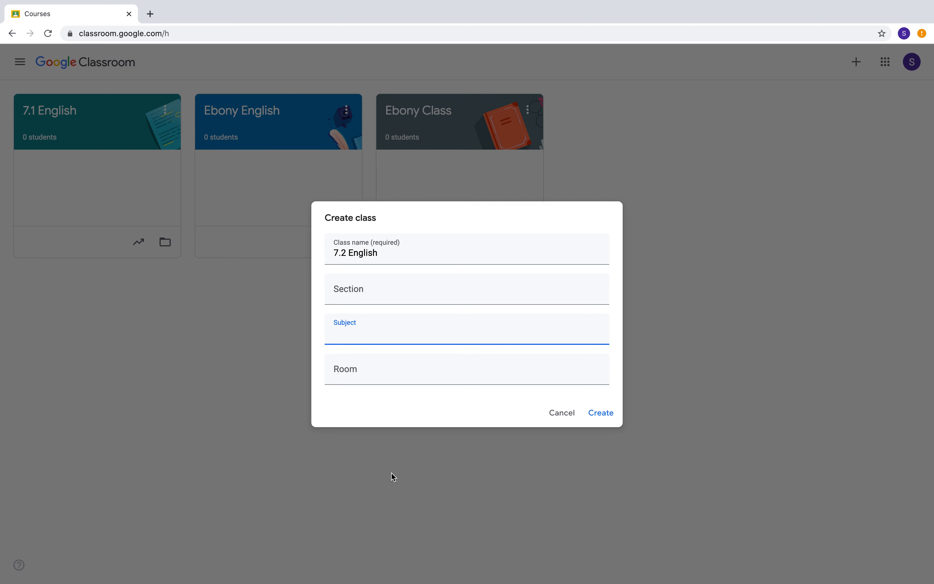
{"action": "mouse_move", "coordinate": [295, 335]}
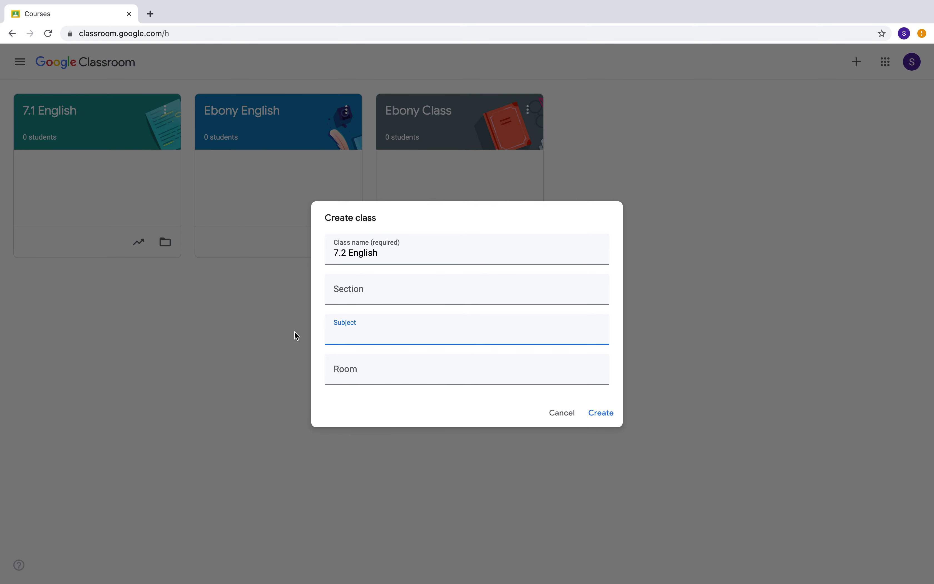
{"action": "mouse_move", "coordinate": [360, 310]}
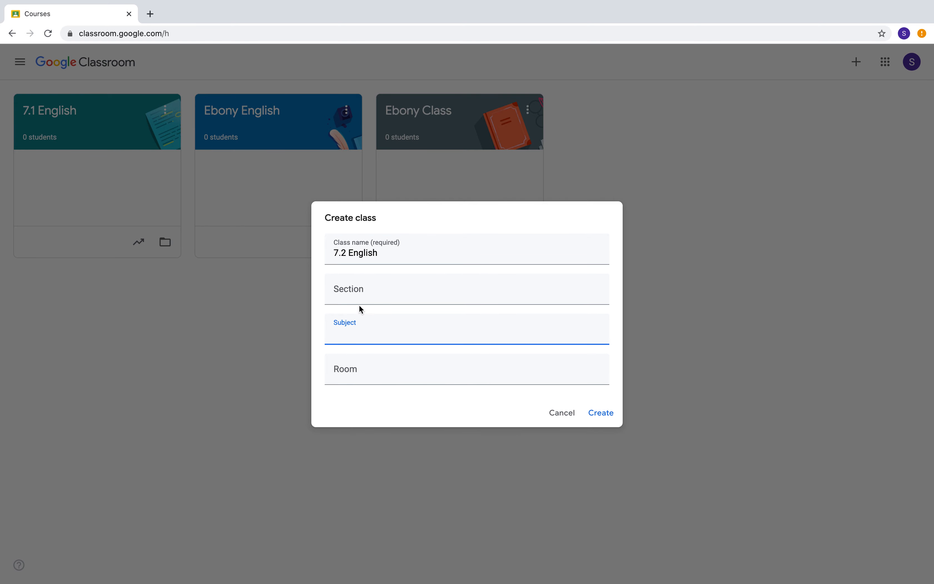
Enter 'English' as the subject and create the class
{"action": "left_click", "coordinate": [465, 289]}
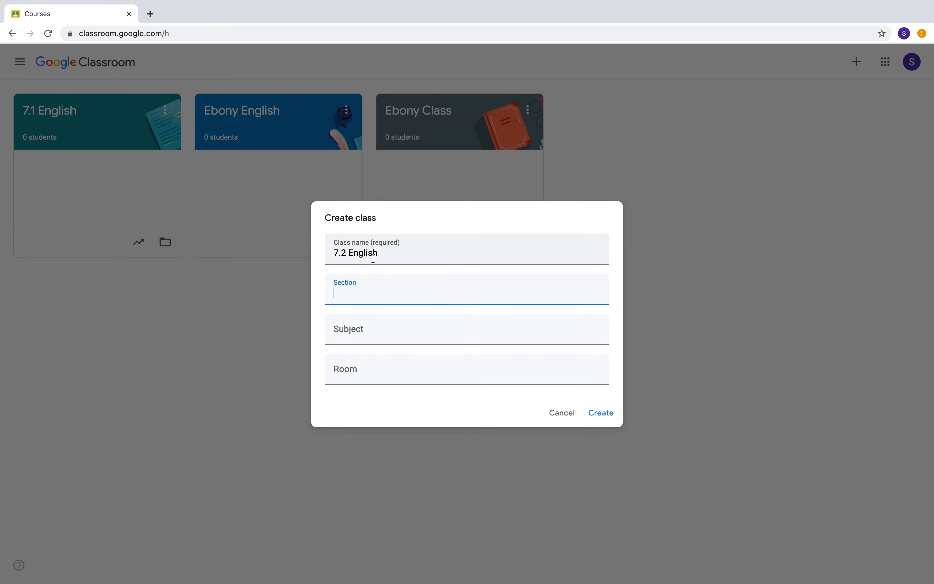
{"action": "left_click", "coordinate": [449, 334]}
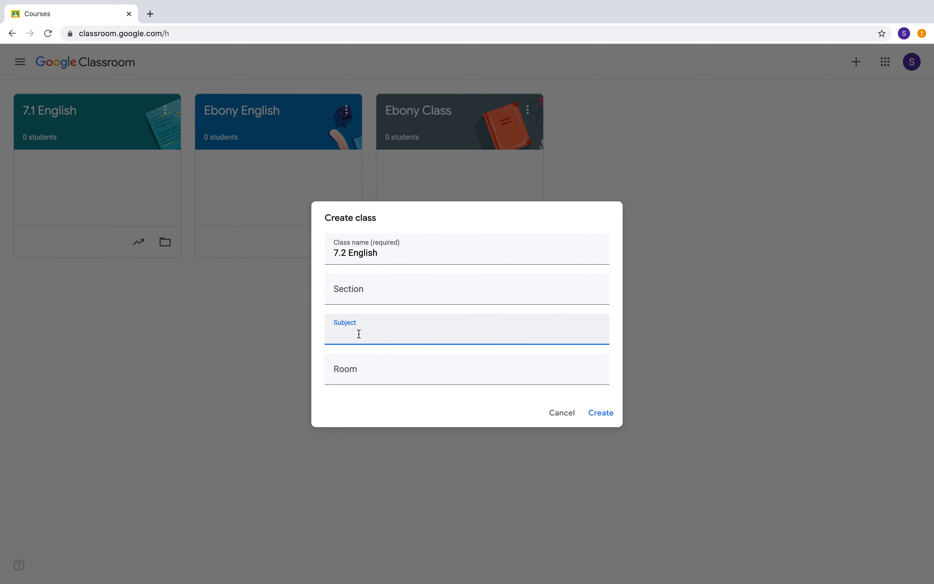
{"action": "type", "text": "English"}
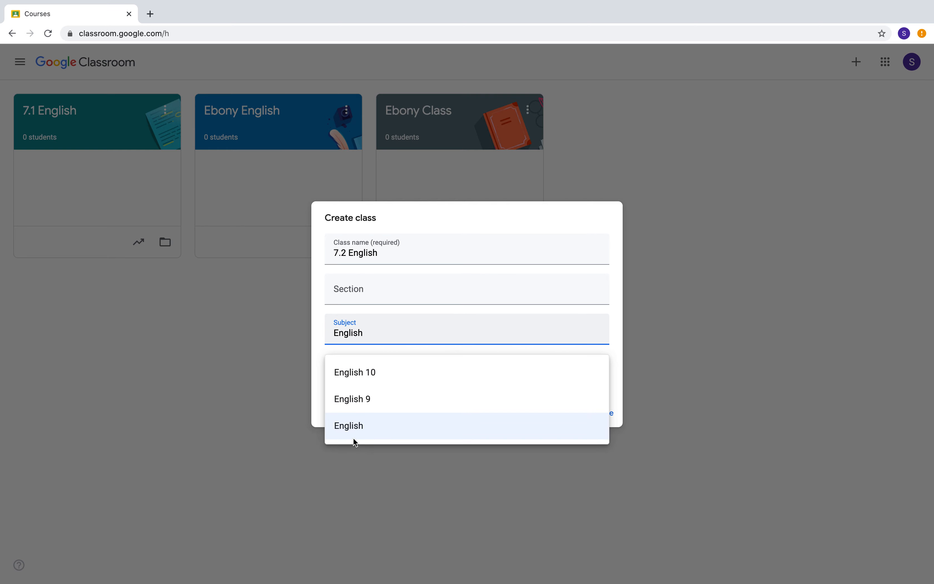
{"action": "left_click", "coordinate": [594, 412]}
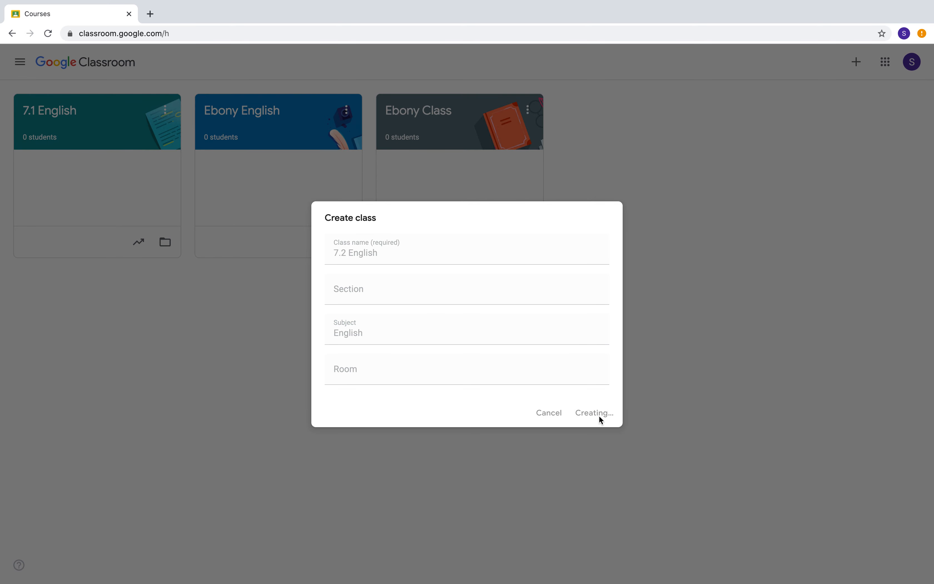
{"action": "mouse_move", "coordinate": [568, 406]}
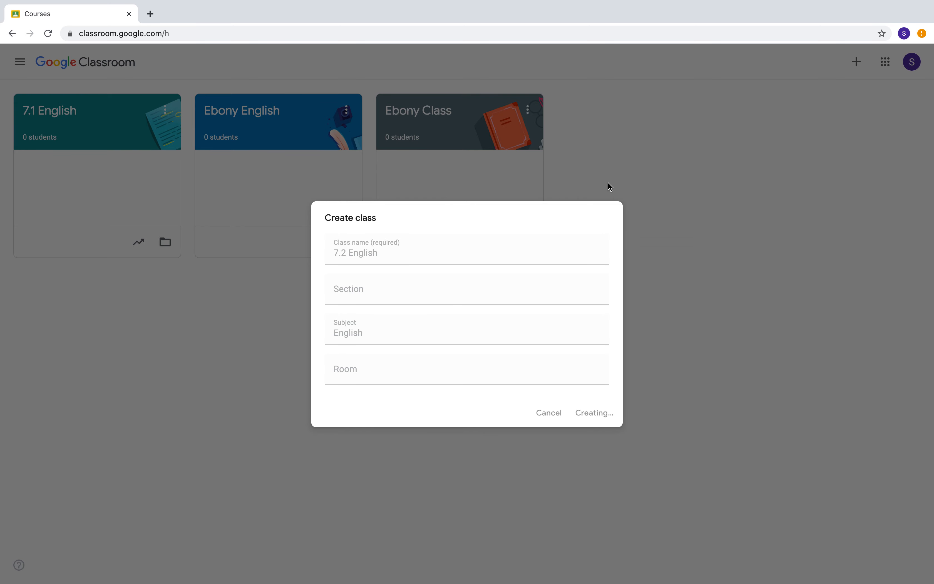
{"action": "mouse_move", "coordinate": [416, 227]}
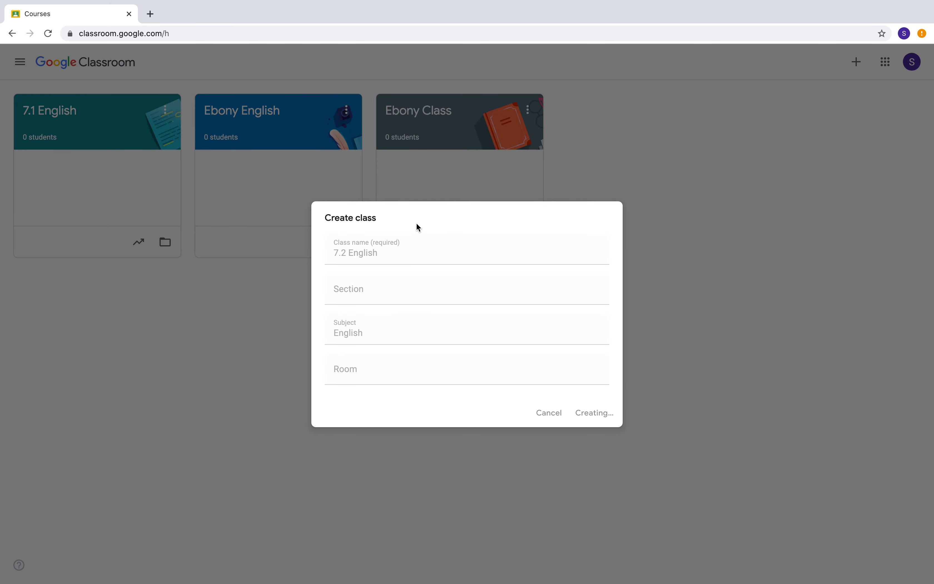
{"action": "mouse_move", "coordinate": [408, 157]}
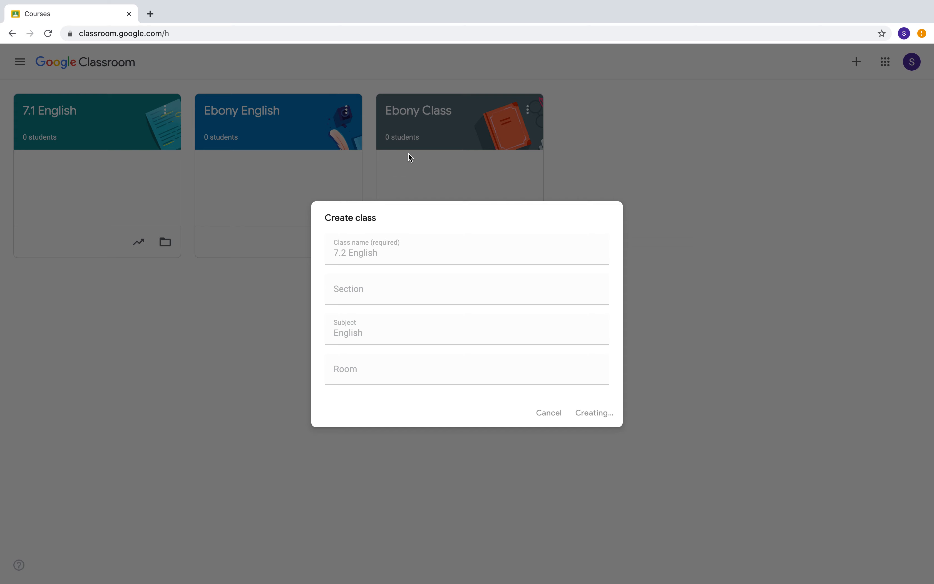
{"action": "mouse_move", "coordinate": [525, 259]}
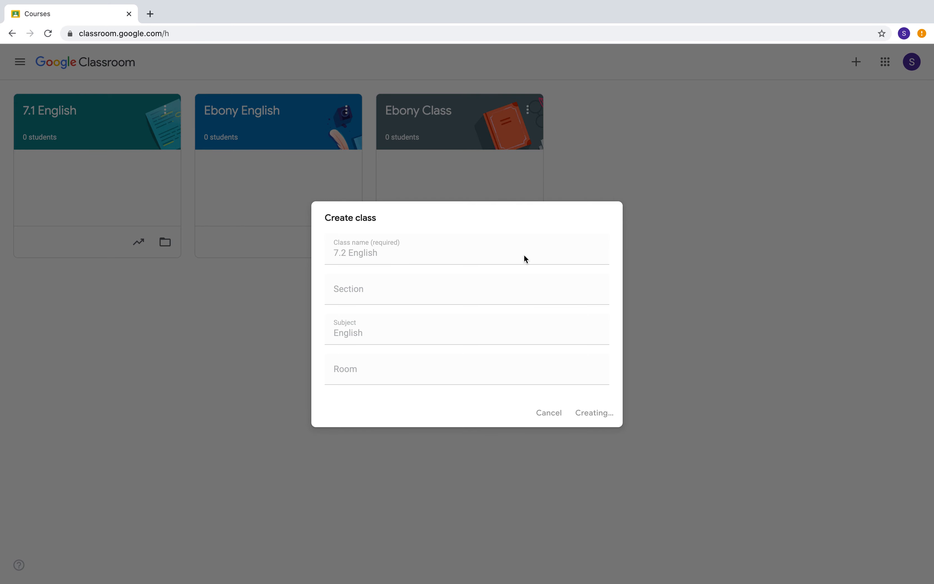
{"action": "mouse_move", "coordinate": [525, 262]}
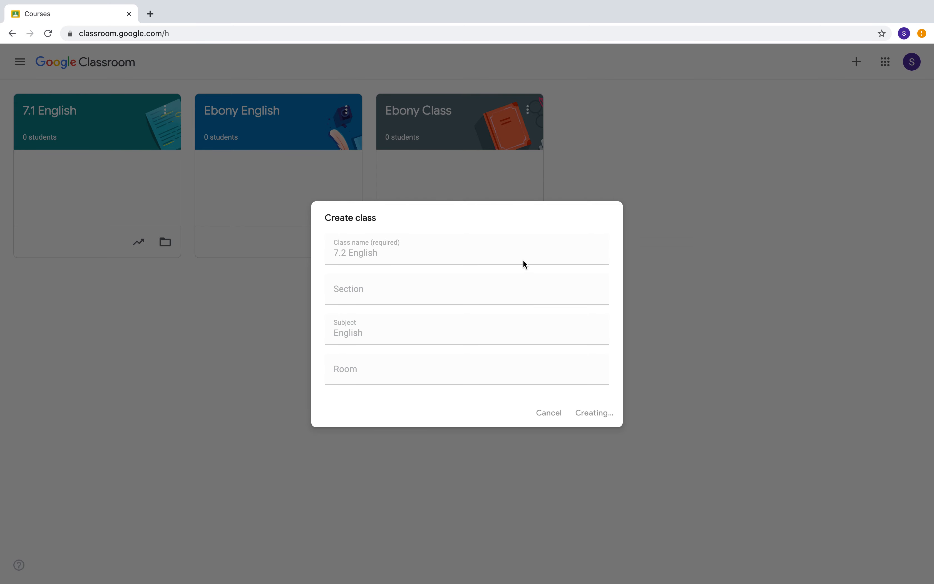
{"action": "mouse_move", "coordinate": [444, 262]}
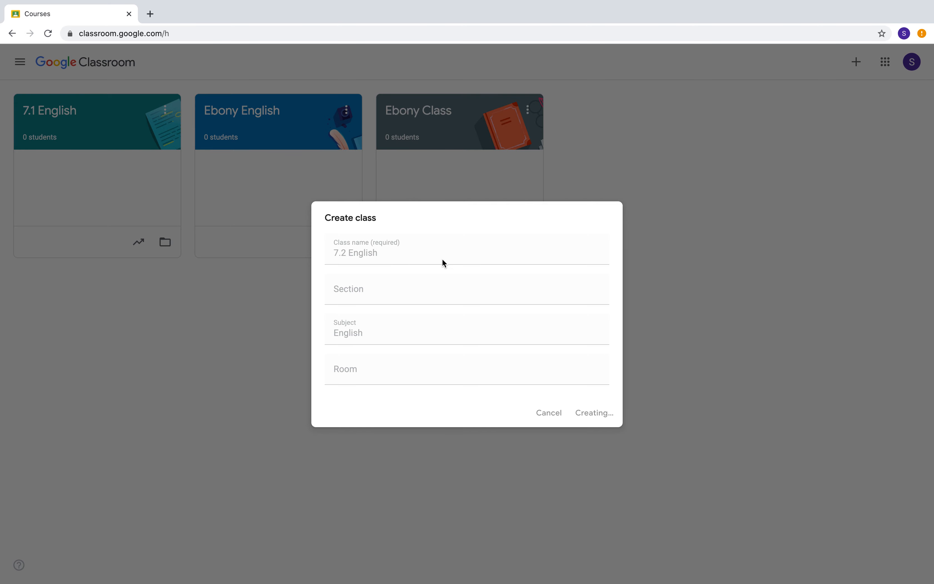
{"action": "mouse_move", "coordinate": [574, 237]}
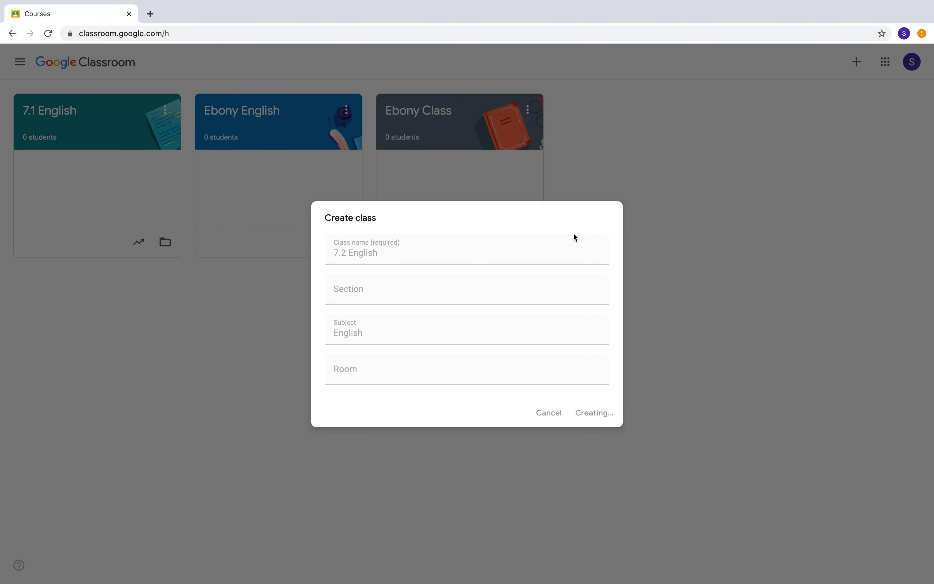
{"action": "mouse_move", "coordinate": [481, 179]}
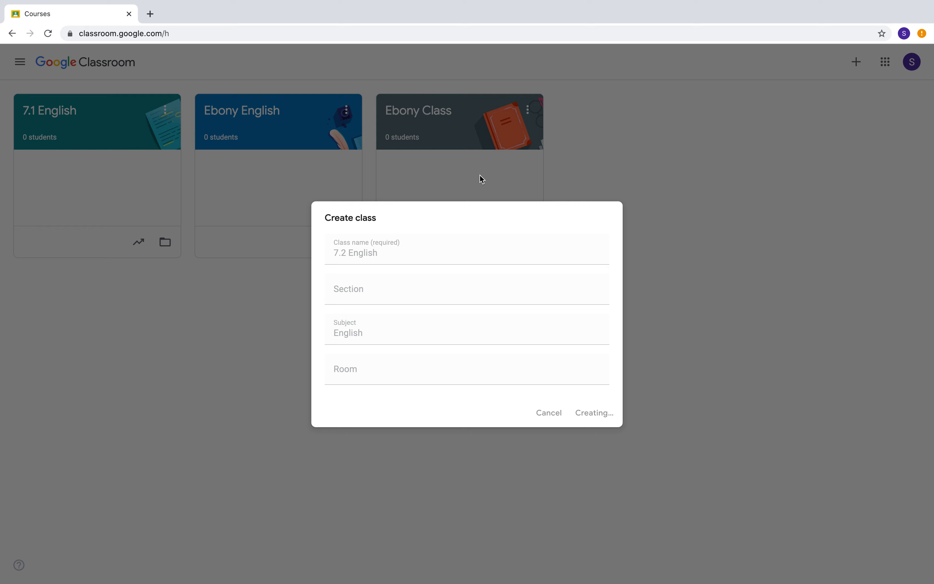
{"action": "mouse_move", "coordinate": [564, 281]}
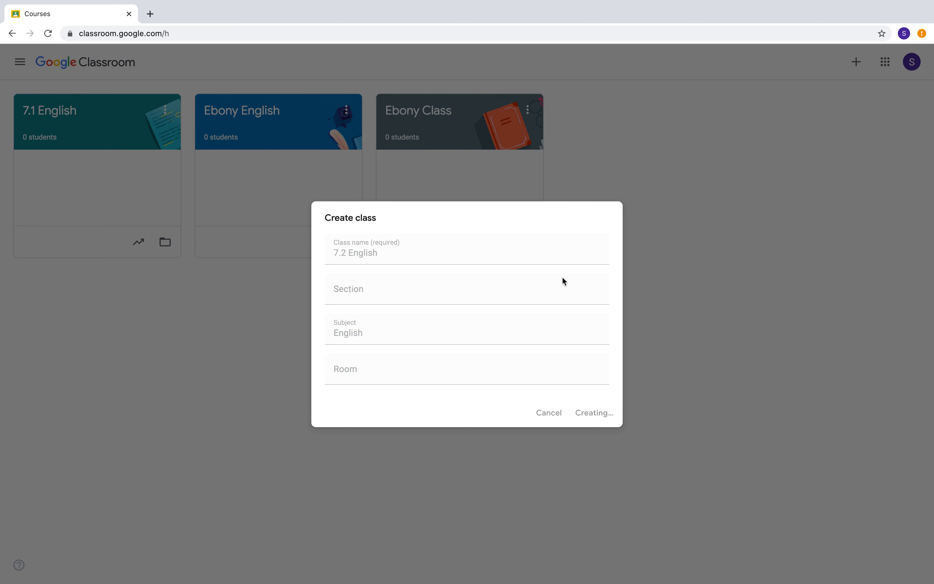
Let the 7.2 English class finish creating, then bring up the navigation list of classes
{"action": "left_click", "coordinate": [593, 412]}
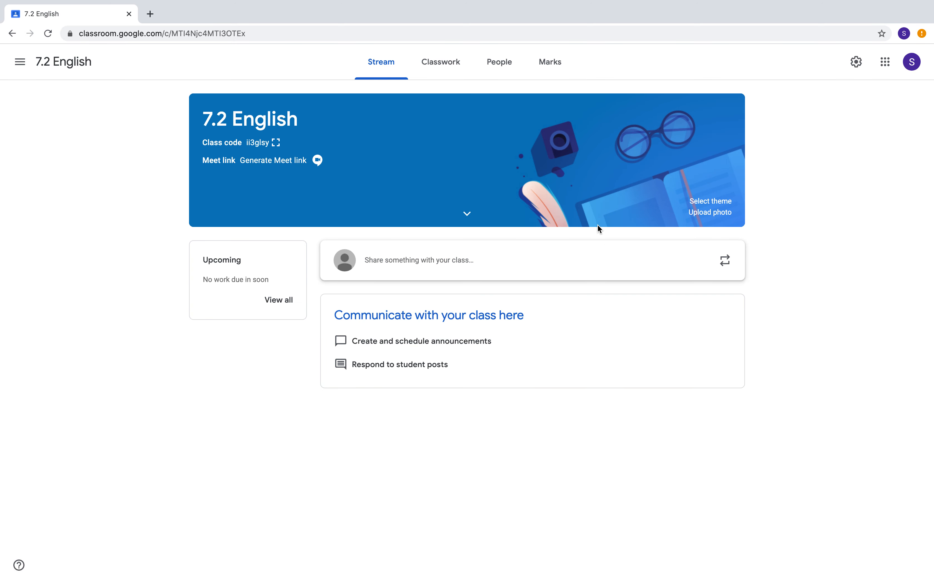
{"action": "mouse_move", "coordinate": [789, 187]}
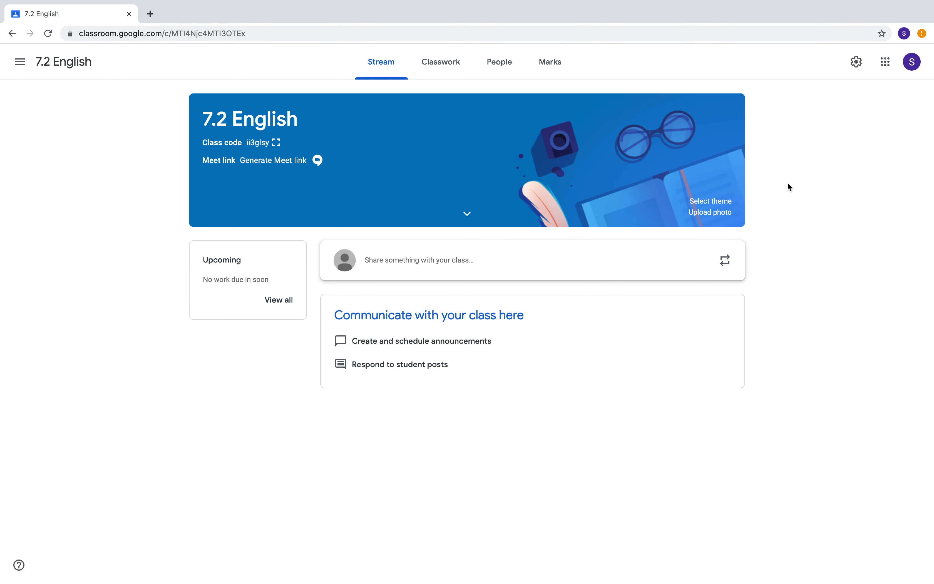
{"action": "mouse_move", "coordinate": [778, 202]}
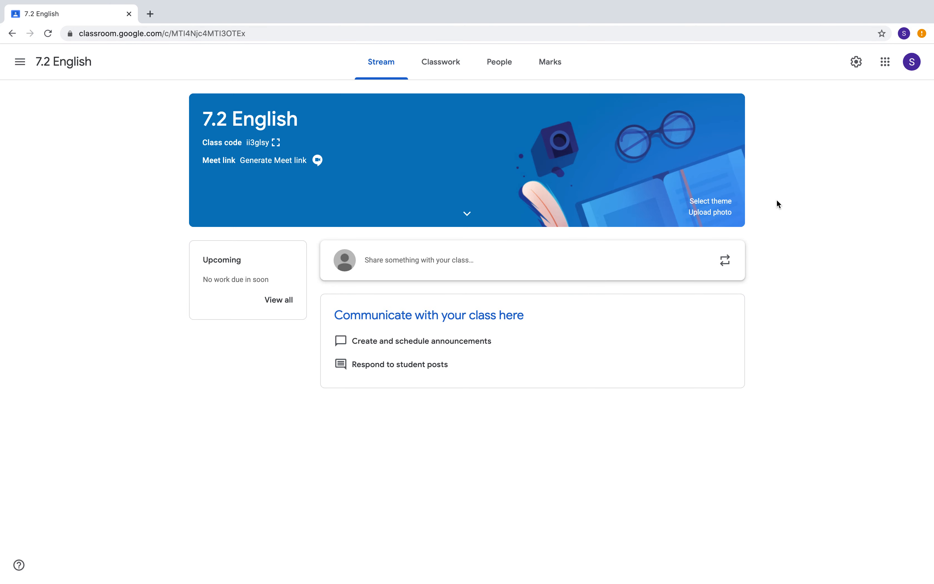
{"action": "left_click", "coordinate": [20, 61]}
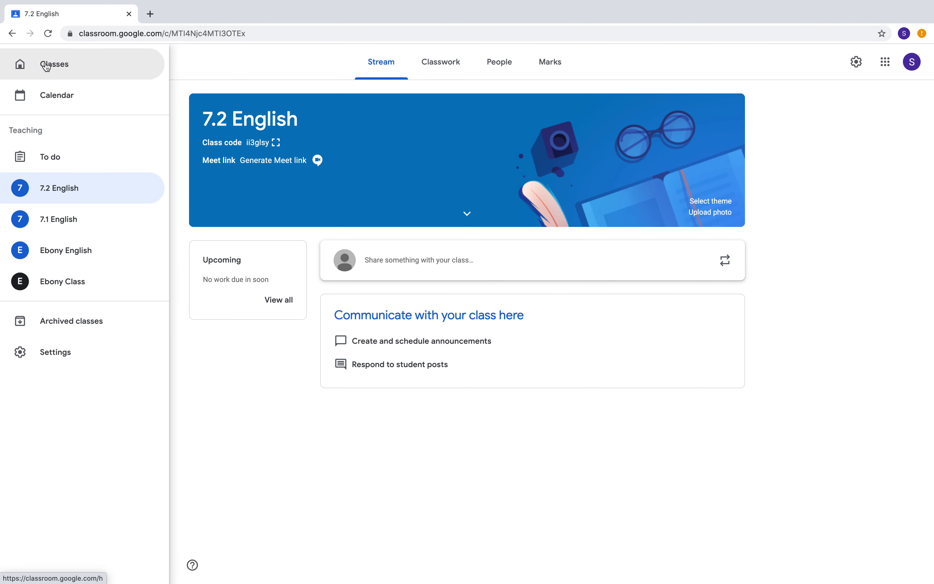
From the class overview, archive 7.2 English via its card menu and confirm
{"action": "left_click", "coordinate": [55, 64]}
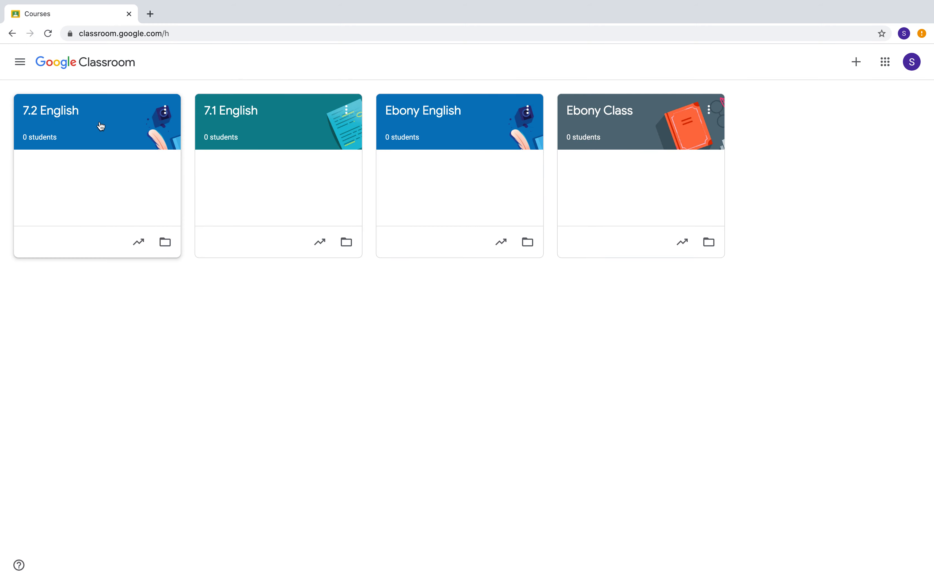
{"action": "mouse_move", "coordinate": [148, 167]}
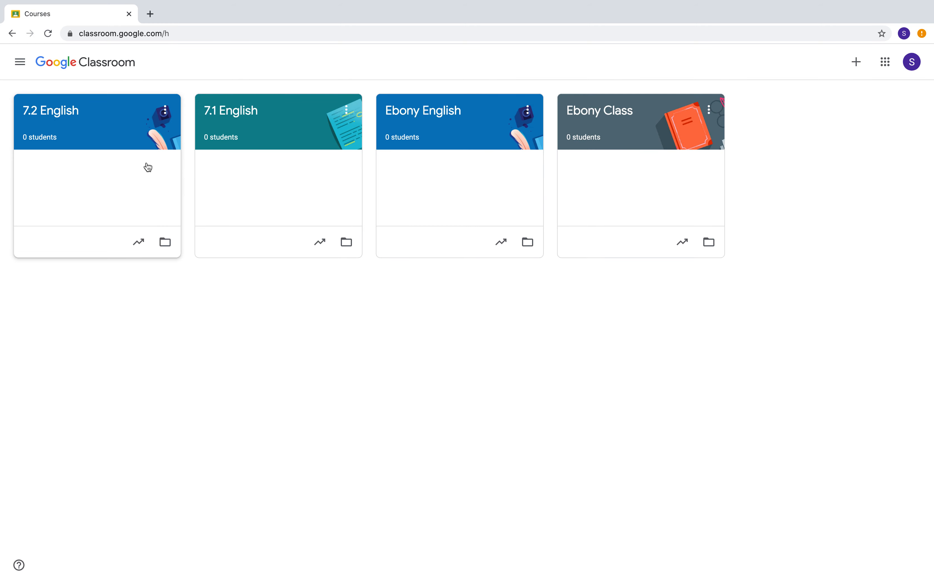
{"action": "mouse_move", "coordinate": [165, 114]}
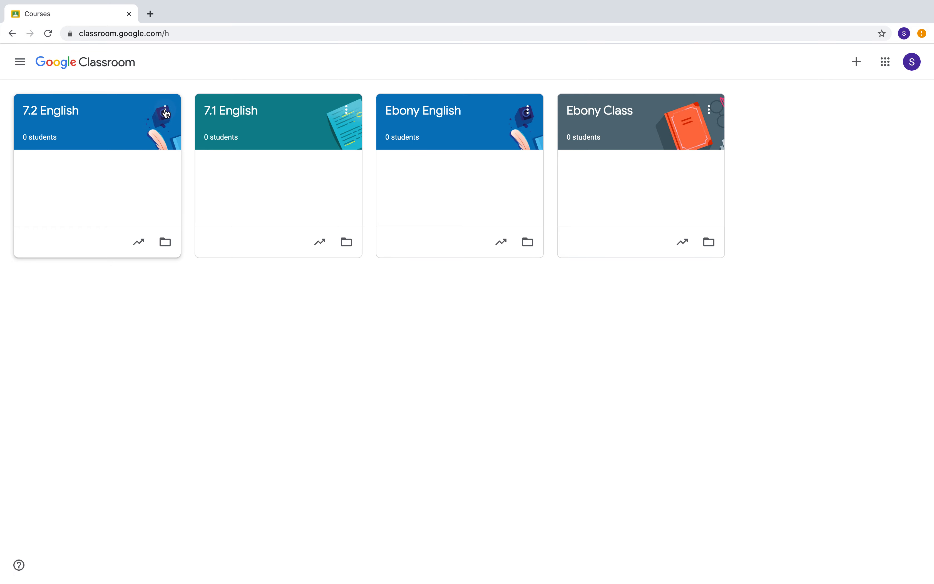
{"action": "left_click", "coordinate": [165, 110]}
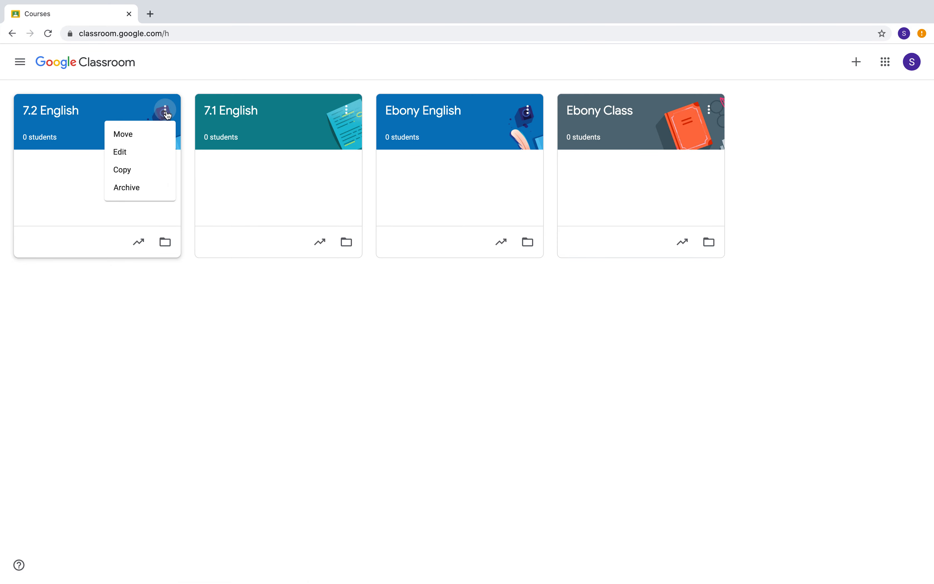
{"action": "mouse_move", "coordinate": [140, 196]}
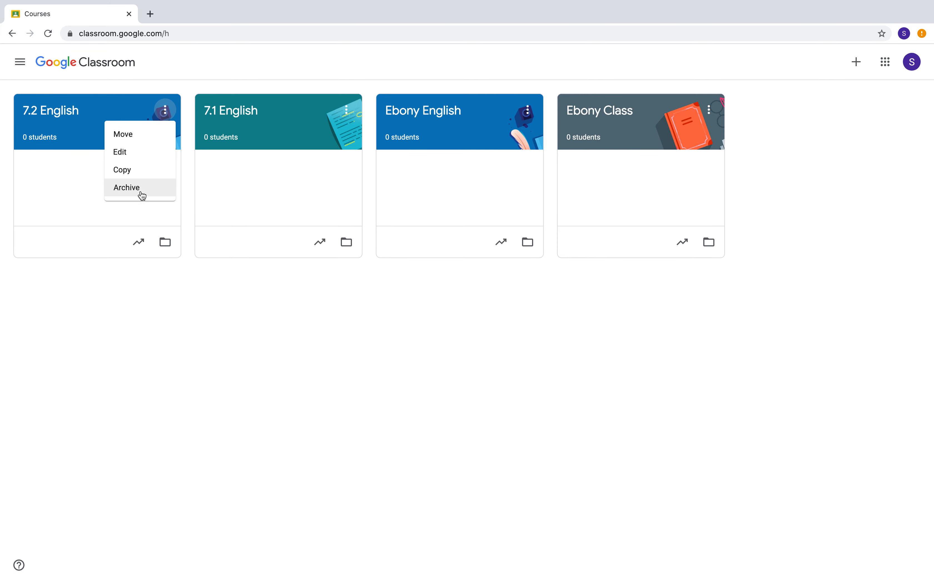
{"action": "left_click", "coordinate": [127, 187]}
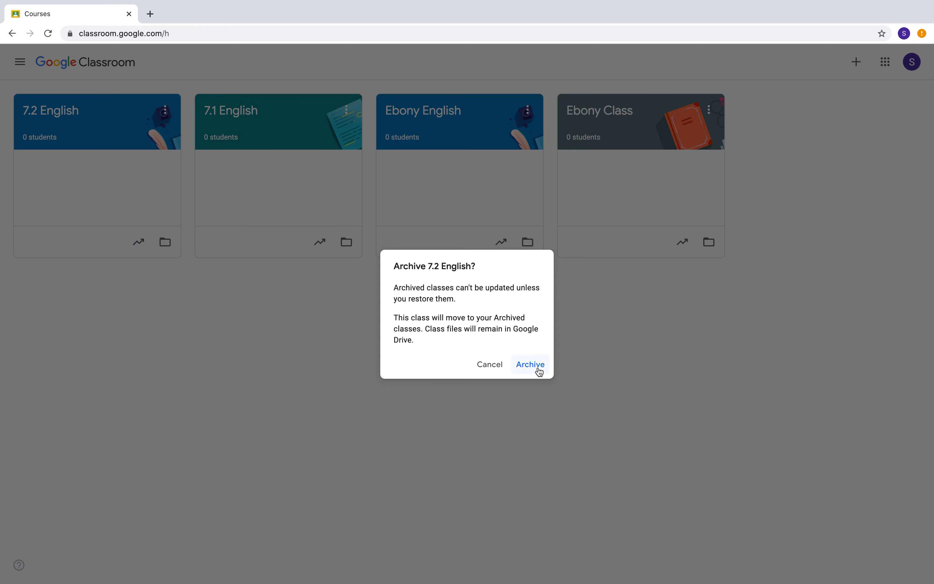
{"action": "left_click", "coordinate": [530, 364]}
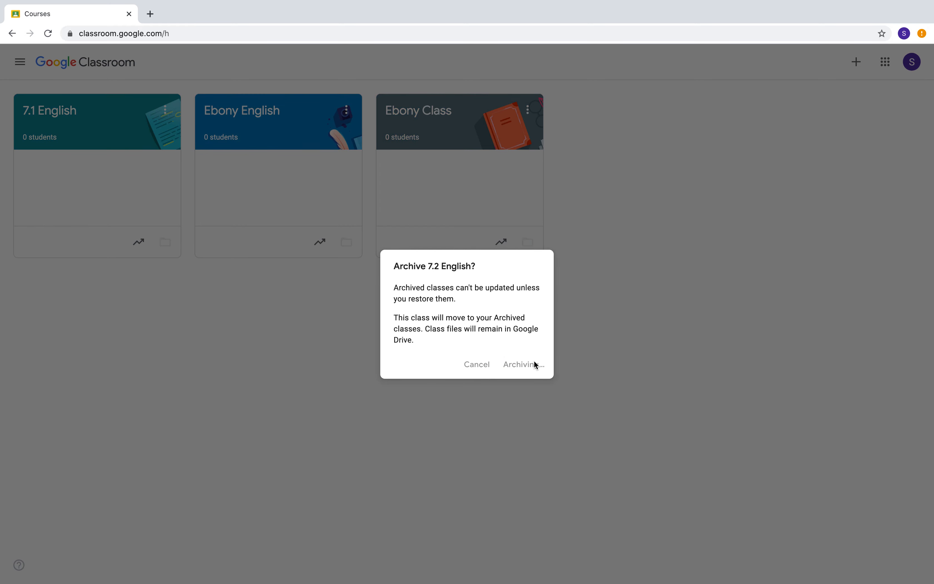
{"action": "left_click", "coordinate": [521, 364]}
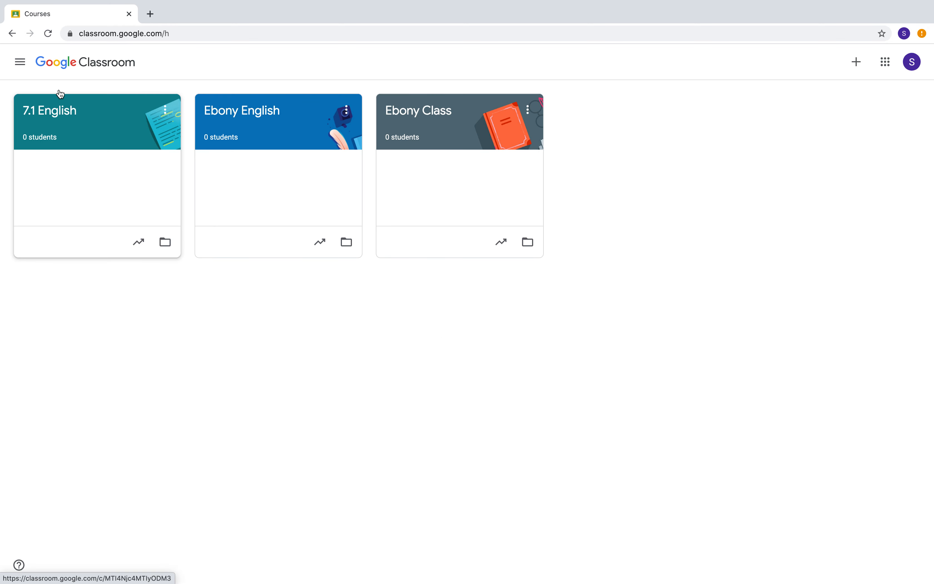
{"action": "left_click", "coordinate": [19, 61]}
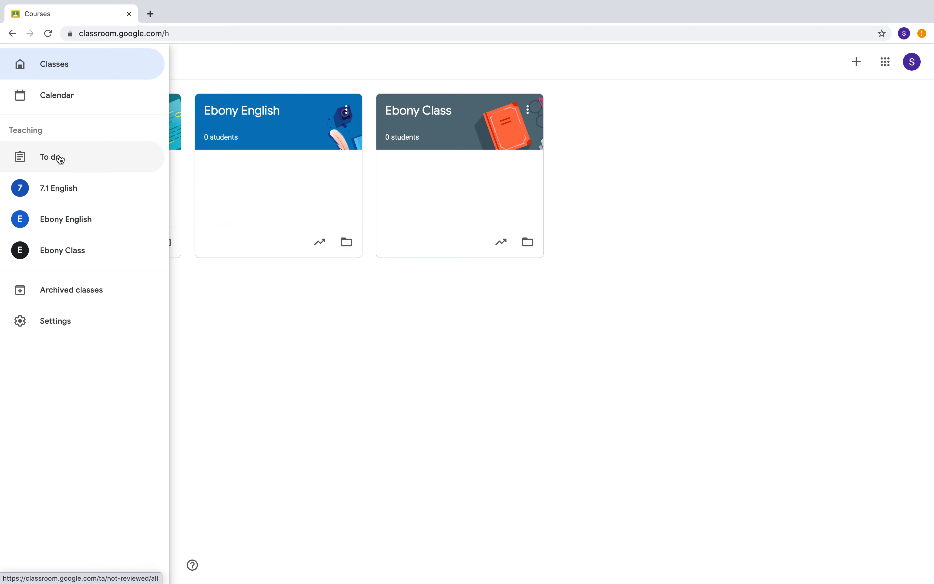
{"action": "mouse_move", "coordinate": [86, 296]}
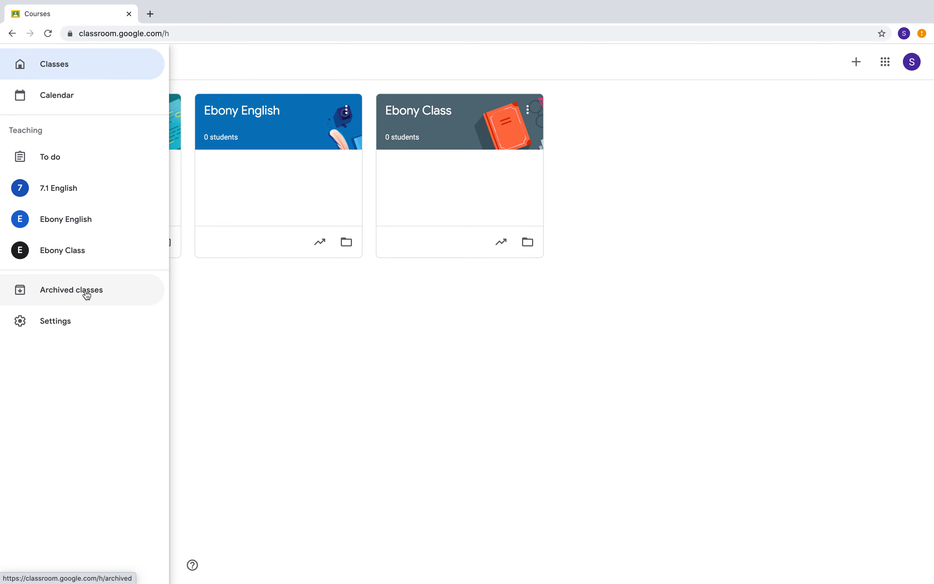
{"action": "left_click", "coordinate": [71, 291]}
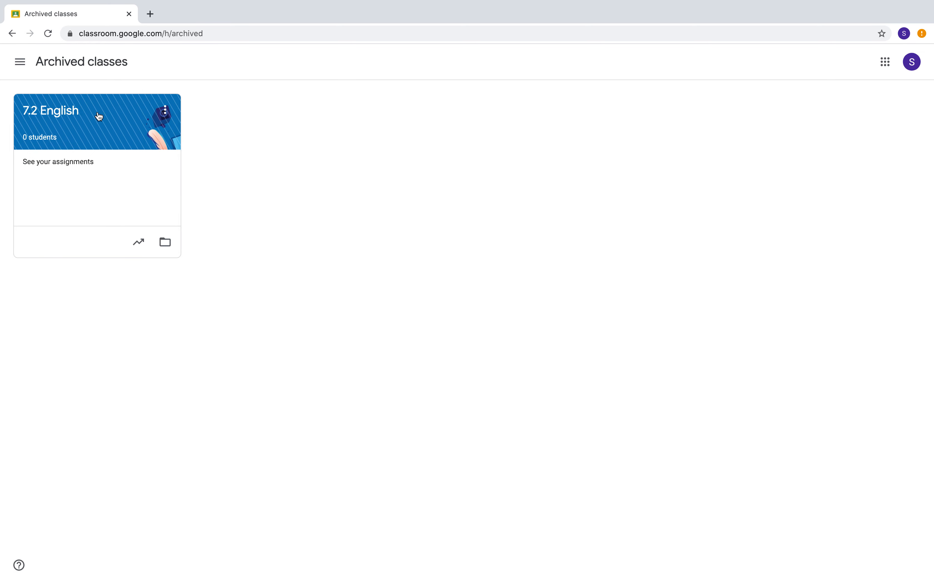
{"action": "mouse_move", "coordinate": [82, 118]}
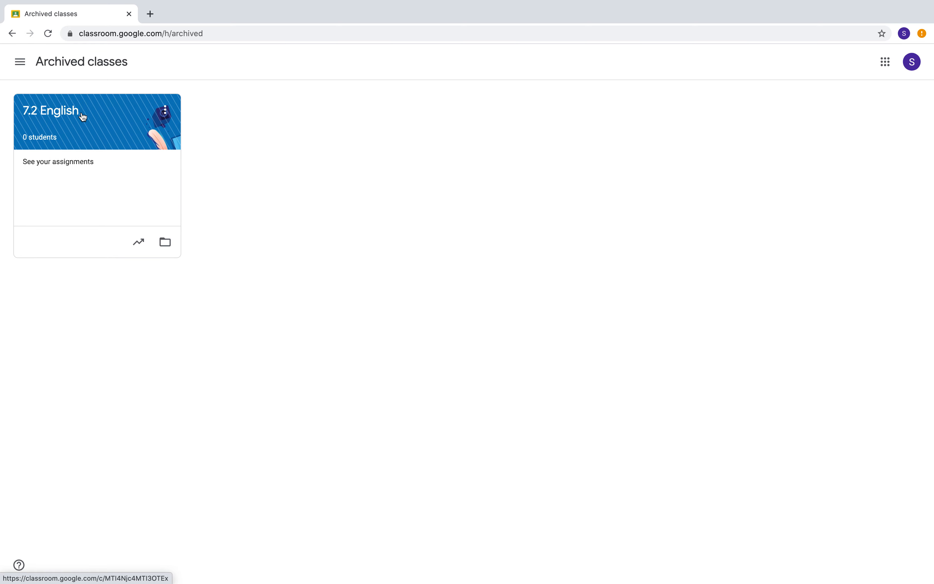
{"action": "left_click", "coordinate": [165, 114]}
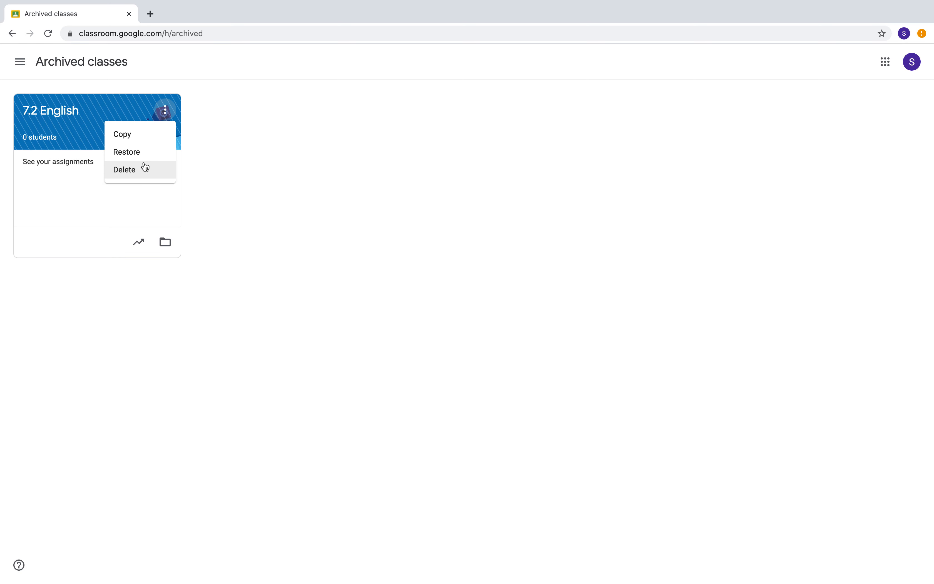
{"action": "mouse_move", "coordinate": [138, 158]}
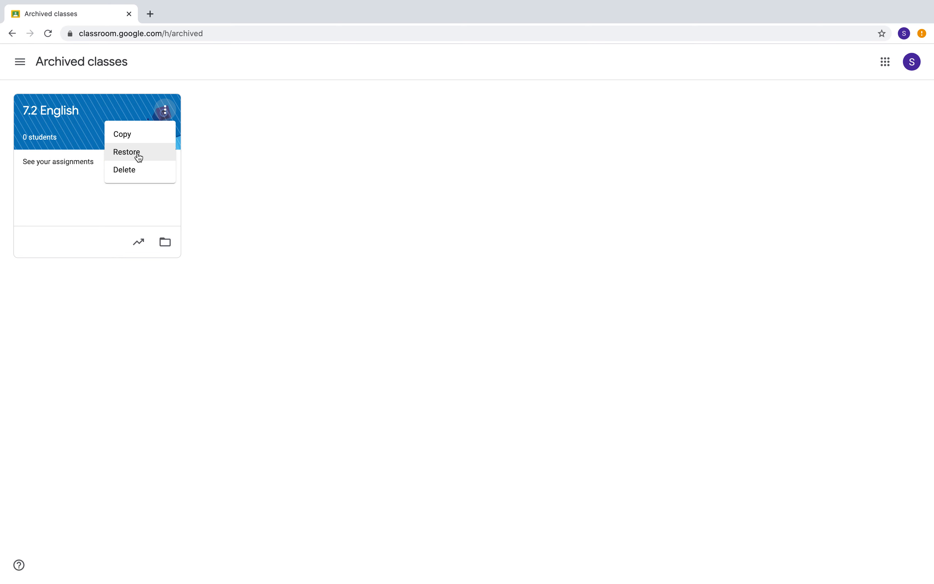
{"action": "left_click", "coordinate": [127, 152]}
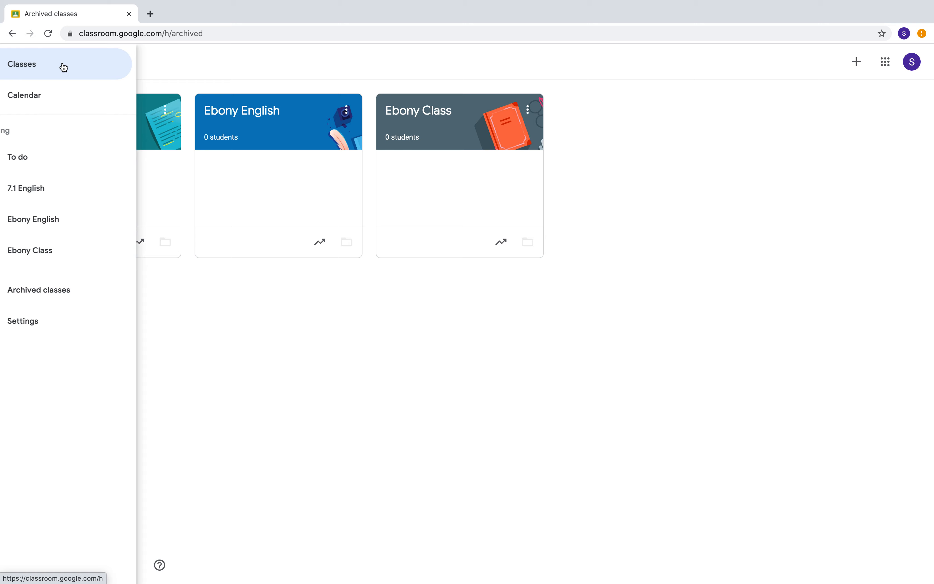
Return to the overview of all classes showing 7.1 English
{"action": "left_click", "coordinate": [22, 65]}
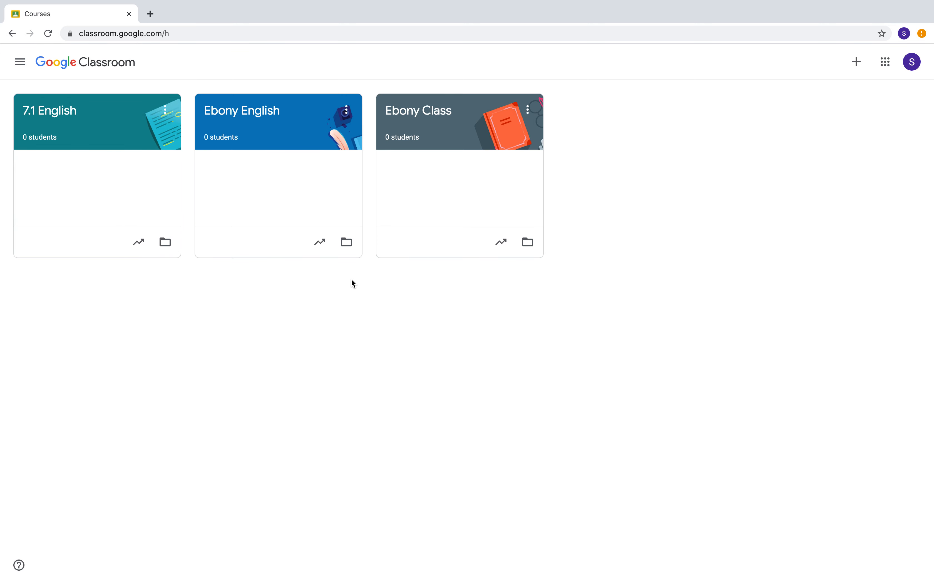
{"action": "mouse_move", "coordinate": [493, 313]}
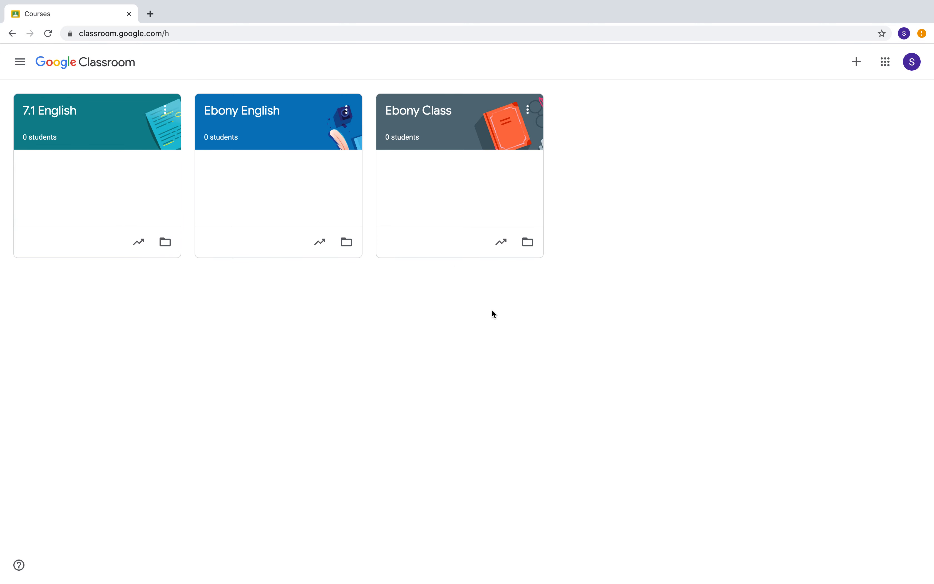
{"action": "mouse_move", "coordinate": [199, 179]}
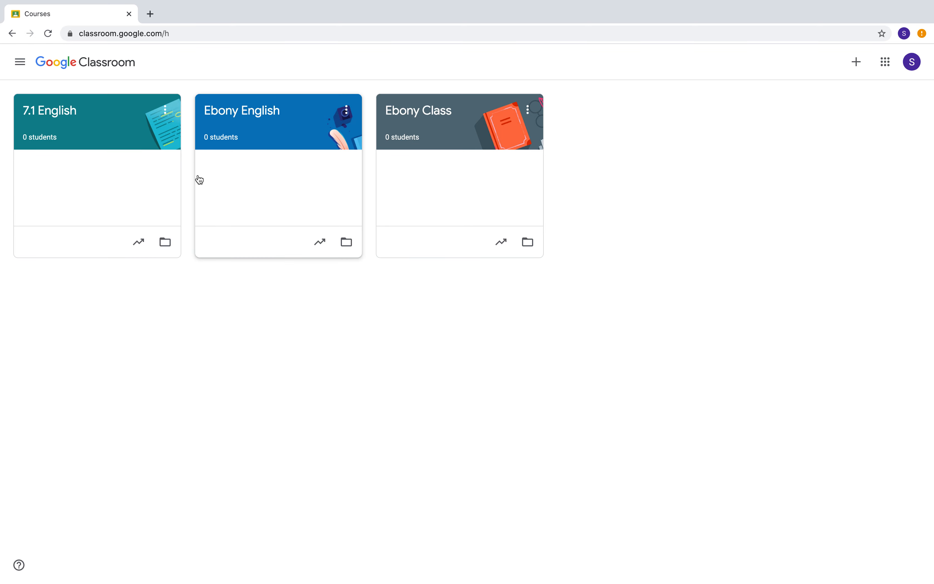
{"action": "mouse_move", "coordinate": [70, 138]}
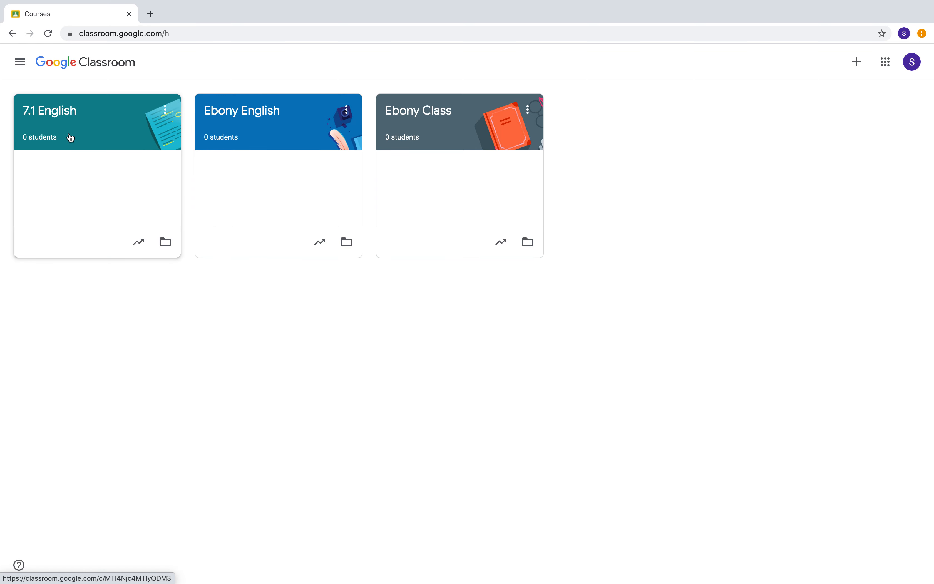
{"action": "mouse_move", "coordinate": [80, 138]}
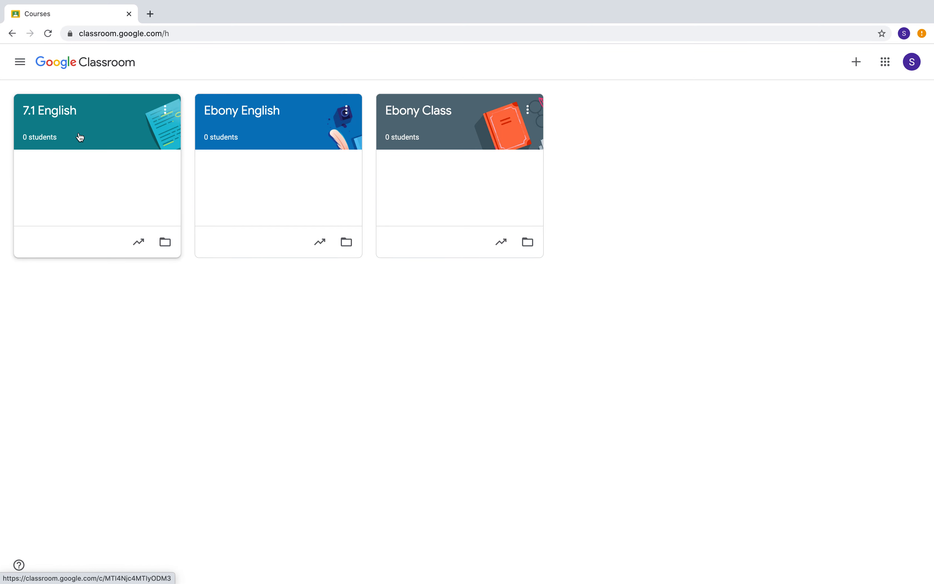
{"action": "mouse_move", "coordinate": [55, 172]}
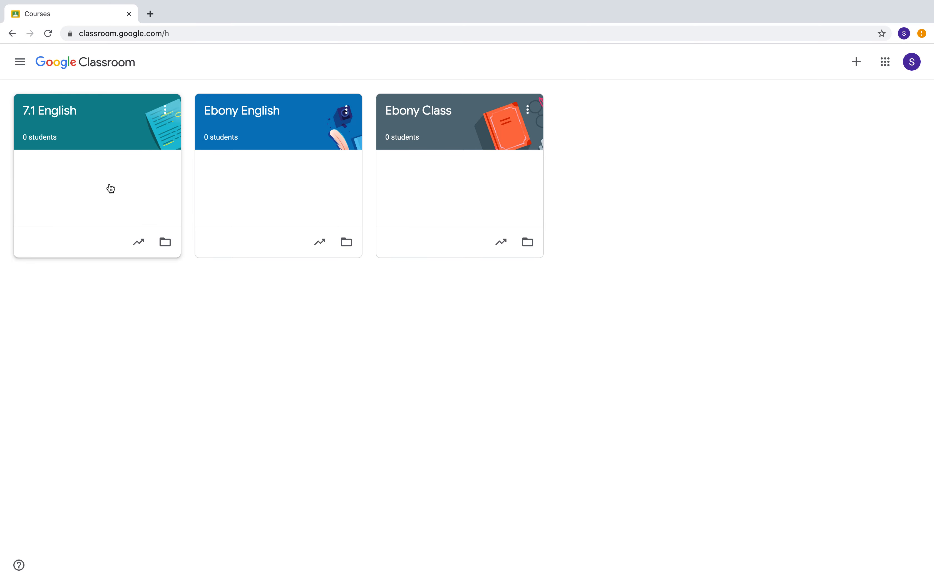
{"action": "mouse_move", "coordinate": [96, 185]}
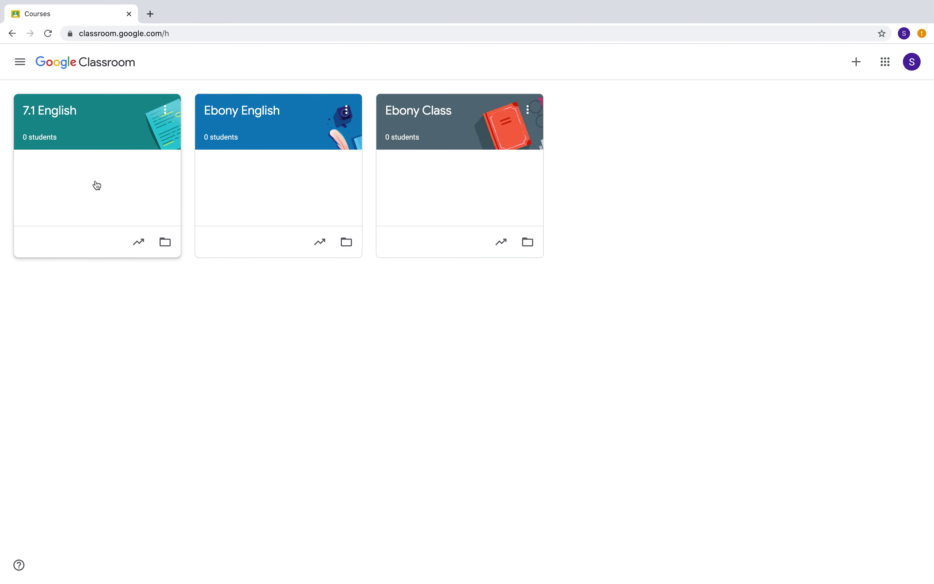
{"action": "mouse_move", "coordinate": [85, 164]}
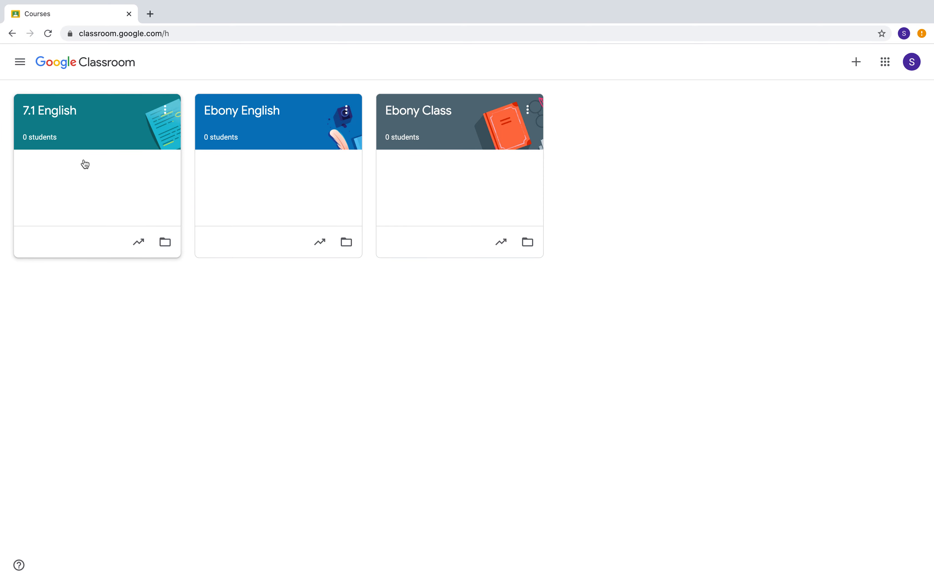
{"action": "mouse_move", "coordinate": [86, 156]}
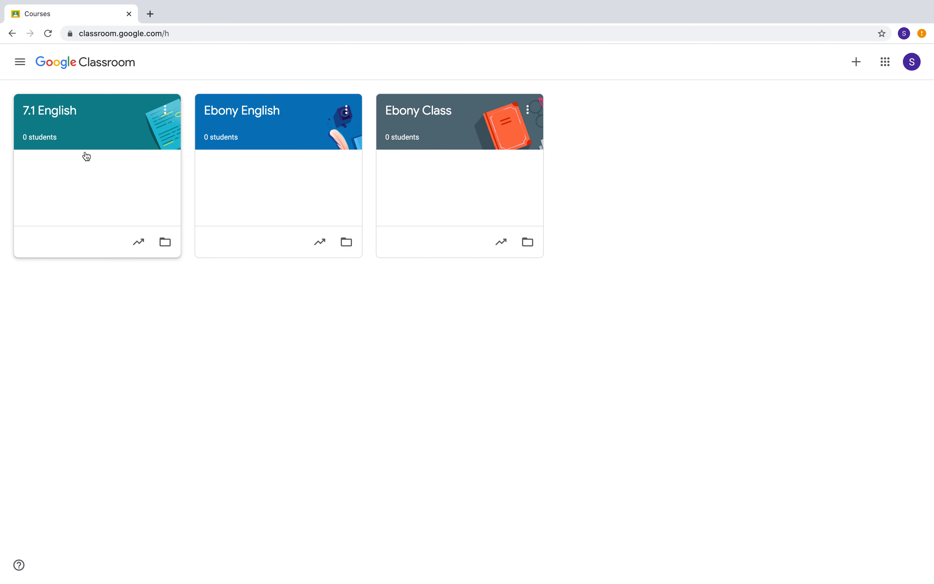
{"action": "mouse_move", "coordinate": [45, 146]}
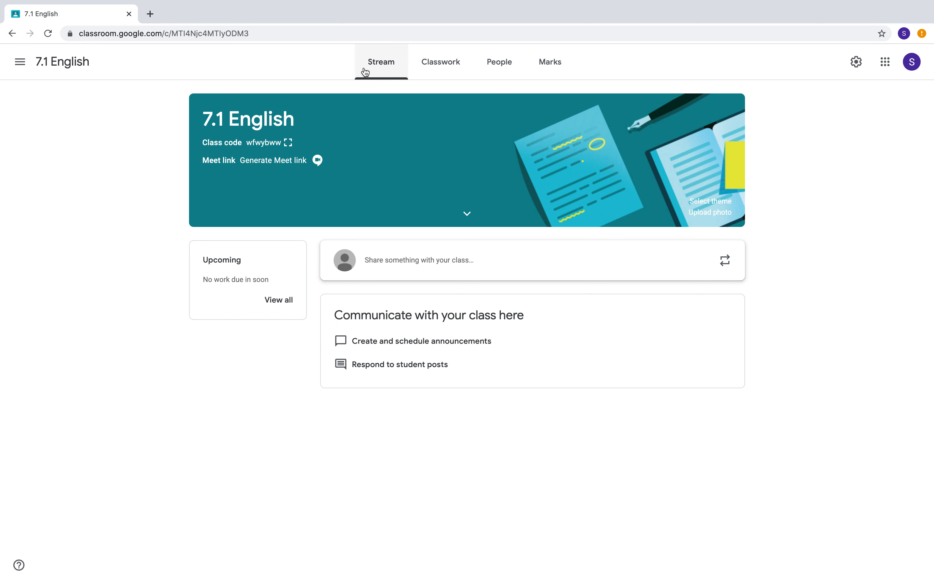
Show the People roster of the 7.1 English class
{"action": "left_click", "coordinate": [499, 61]}
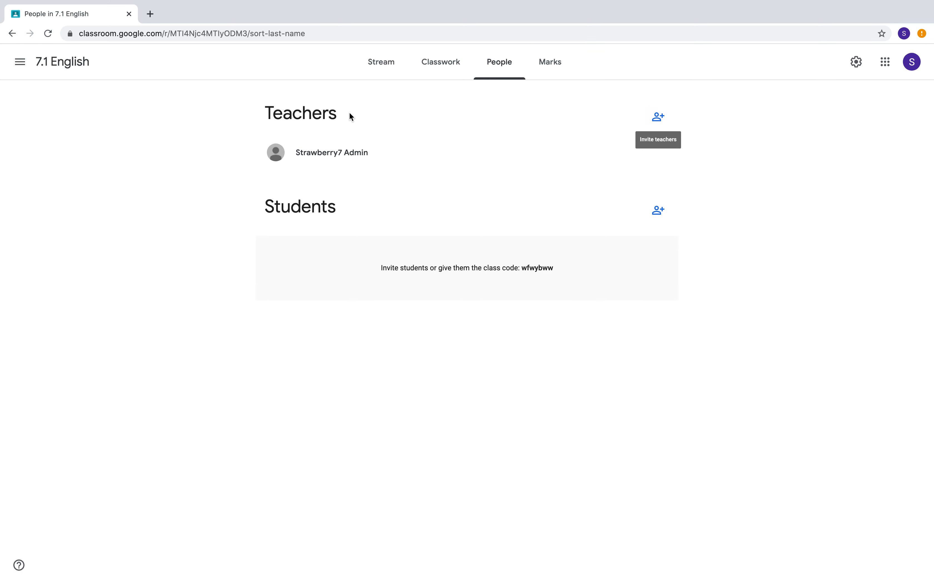
{"action": "mouse_move", "coordinate": [515, 273]}
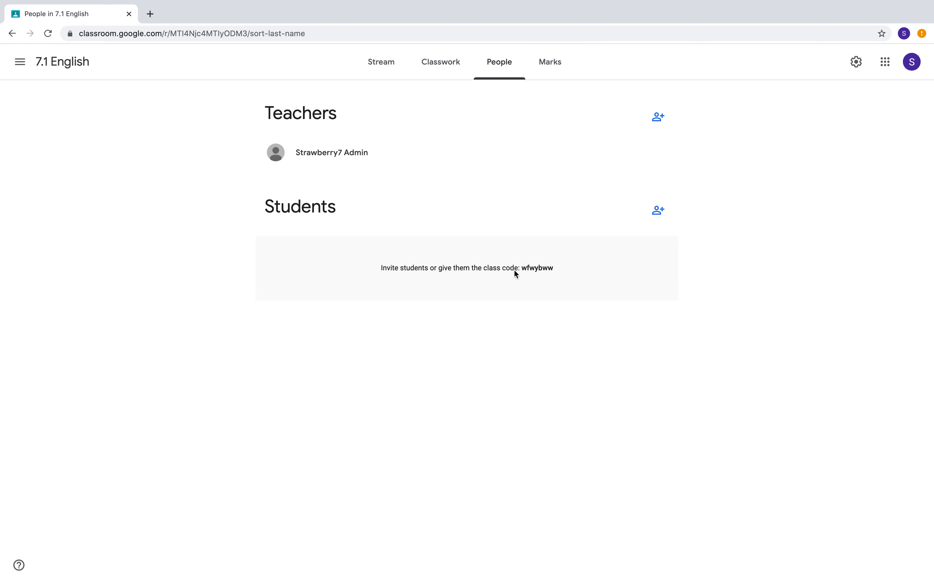
{"action": "mouse_move", "coordinate": [325, 137]}
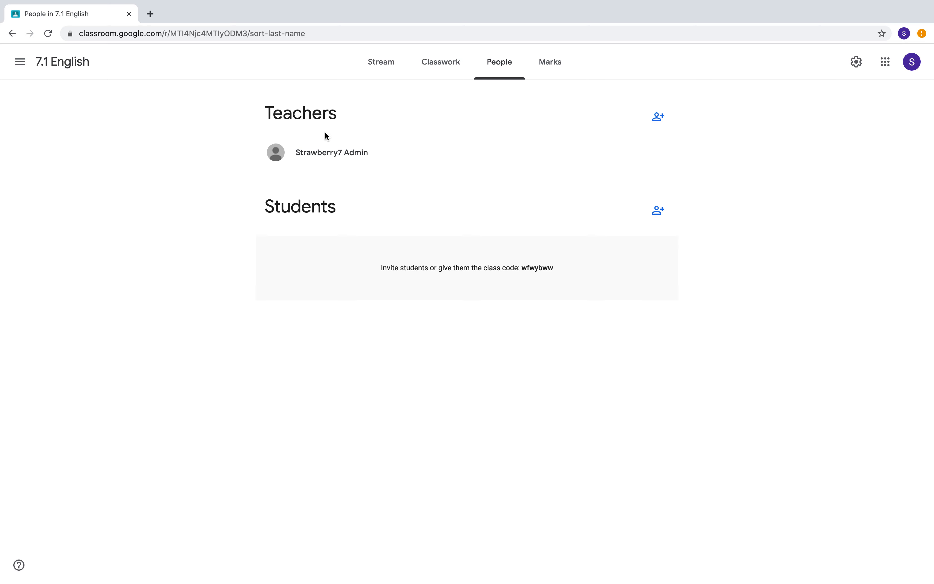
{"action": "mouse_move", "coordinate": [658, 117]}
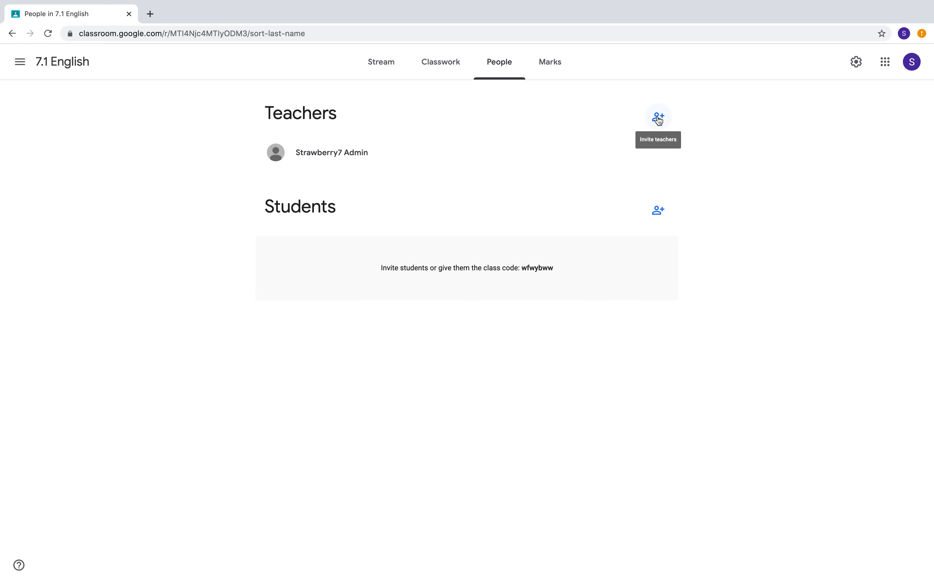
{"action": "mouse_move", "coordinate": [665, 124]}
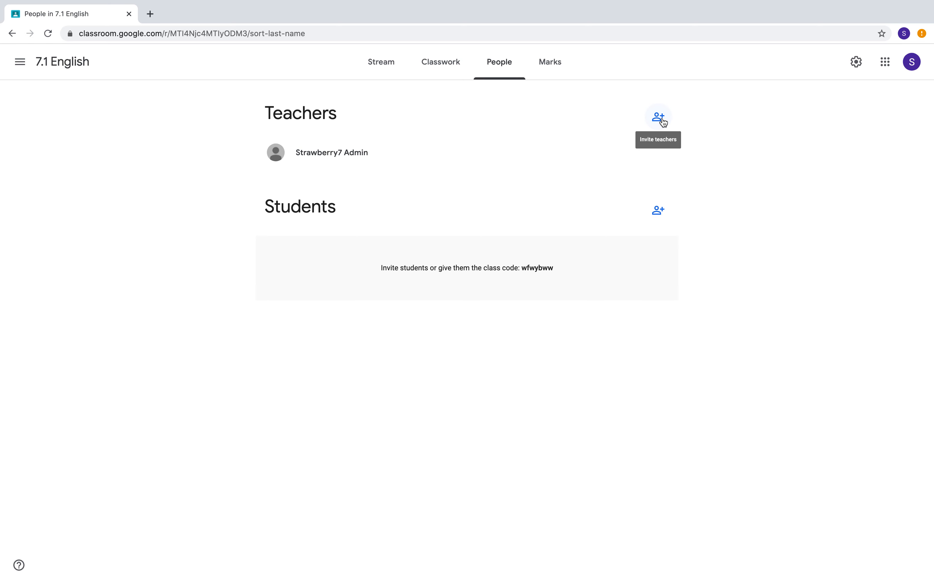
{"action": "mouse_move", "coordinate": [659, 119]}
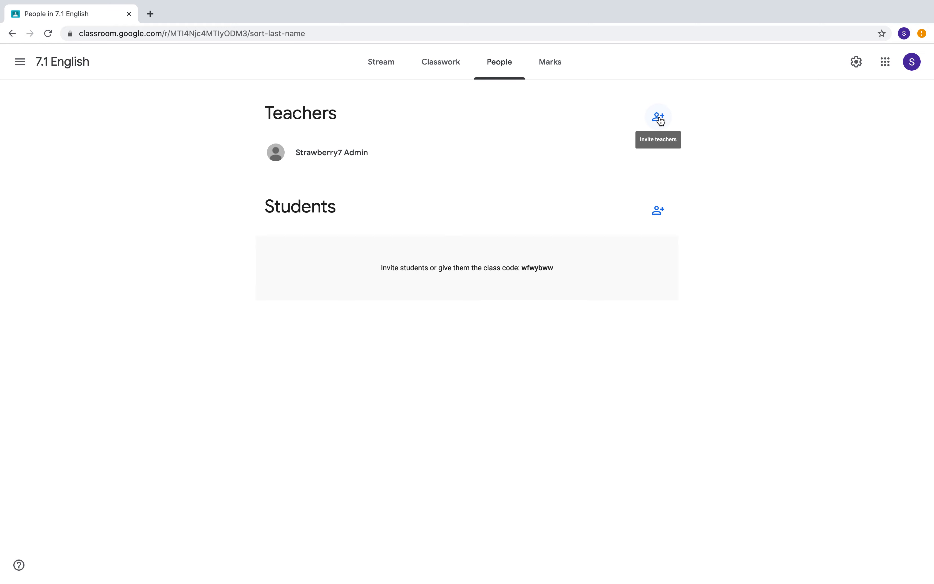
Search 'john' and 'mar', select John Tolkien and Margaret Atwood, and send the teacher invitations
{"action": "left_click", "coordinate": [658, 117]}
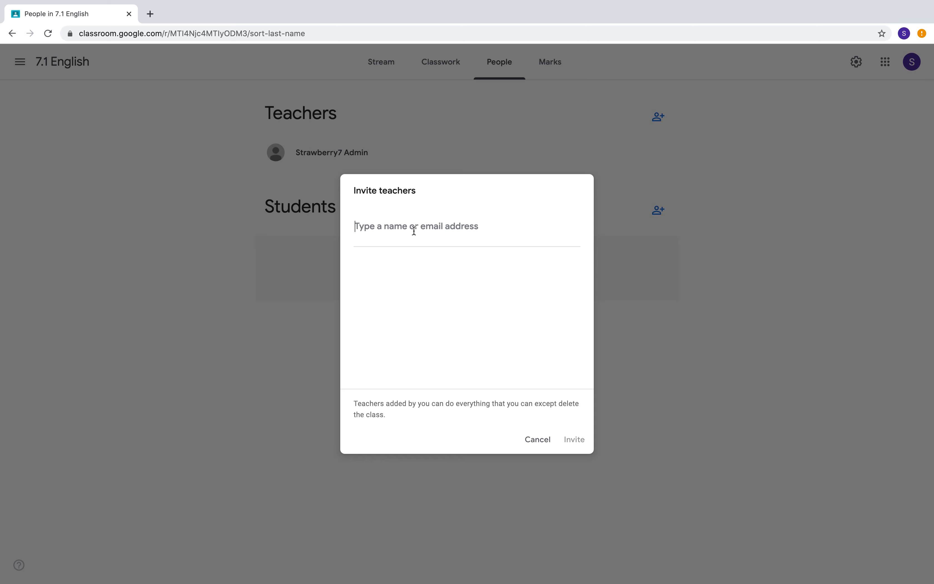
{"action": "type", "text": "john"}
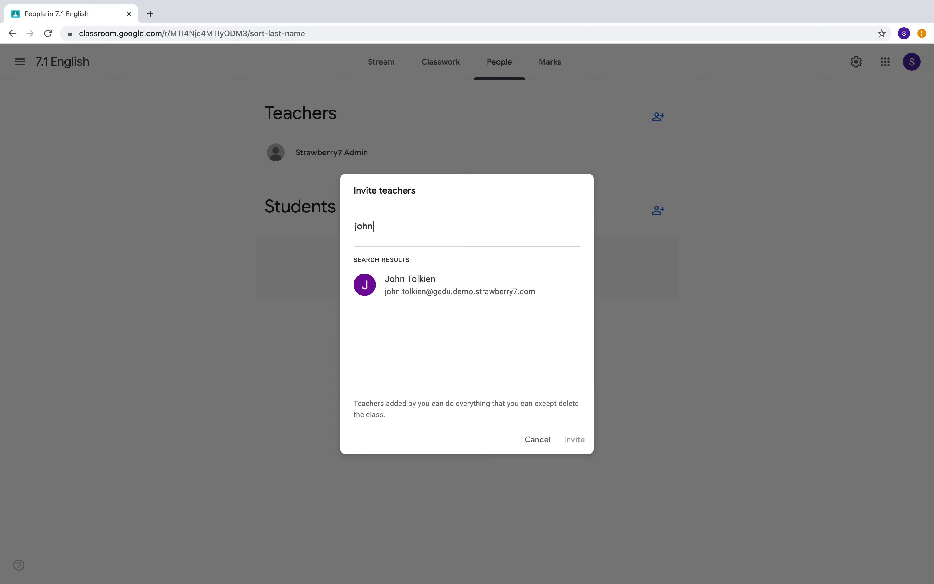
{"action": "left_click", "coordinate": [409, 285]}
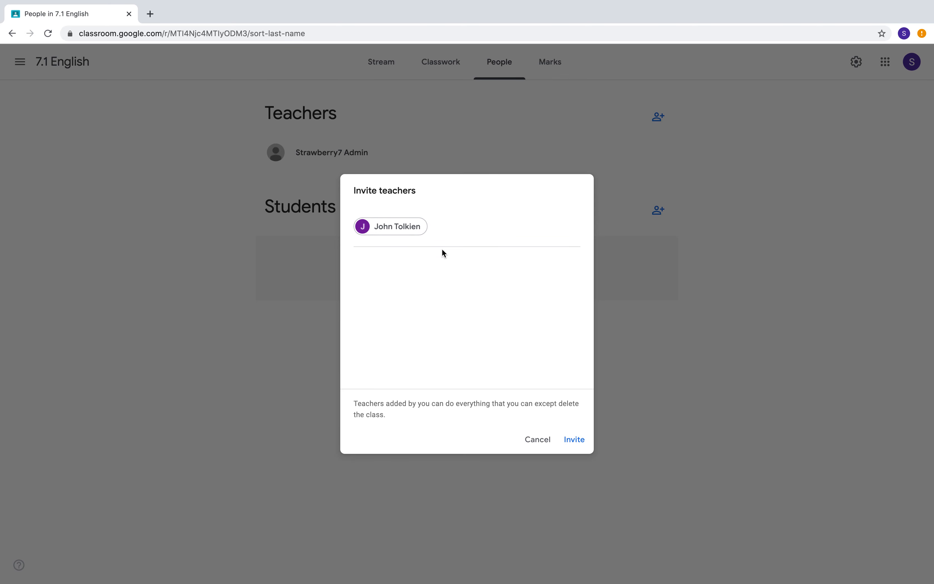
{"action": "mouse_move", "coordinate": [477, 292]}
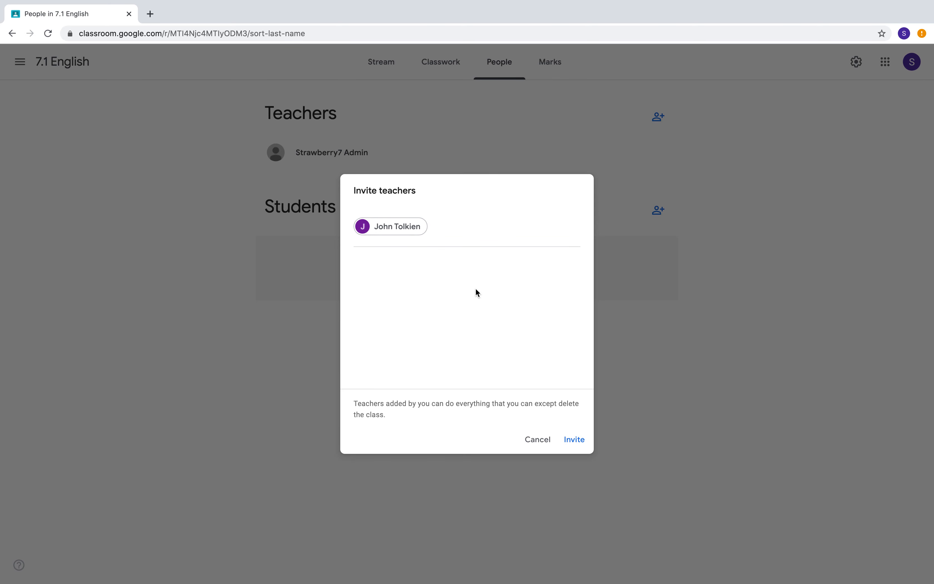
{"action": "type", "text": "mar"}
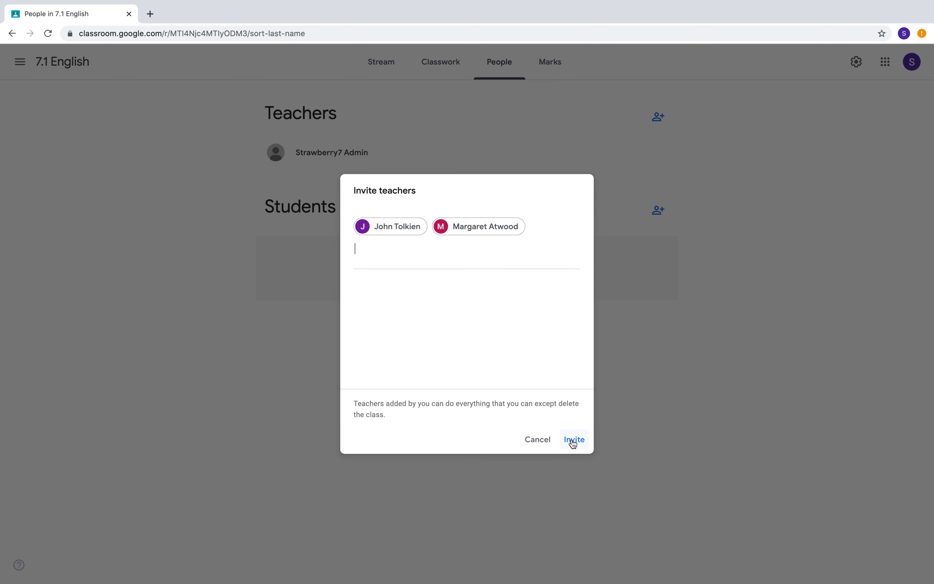
{"action": "left_click", "coordinate": [574, 439]}
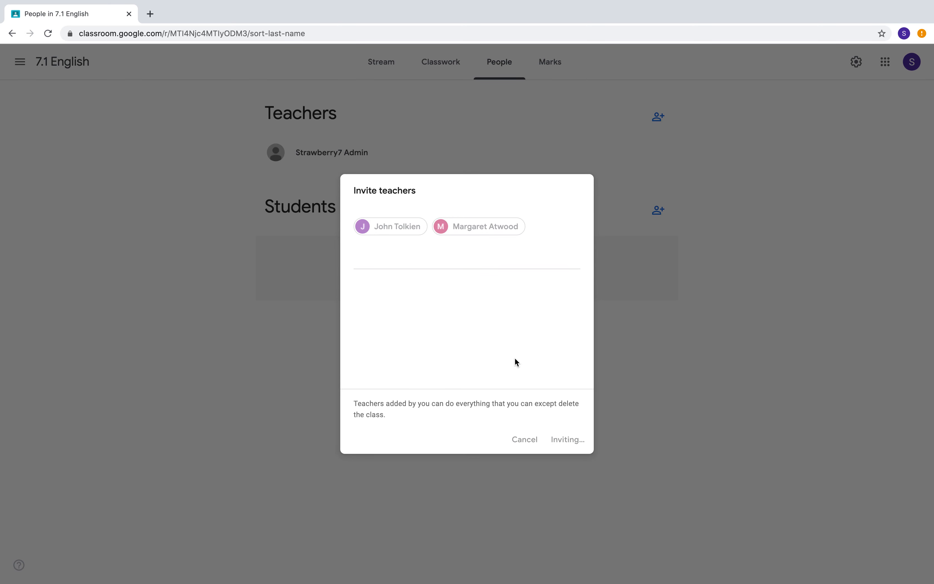
{"action": "mouse_move", "coordinate": [483, 321]}
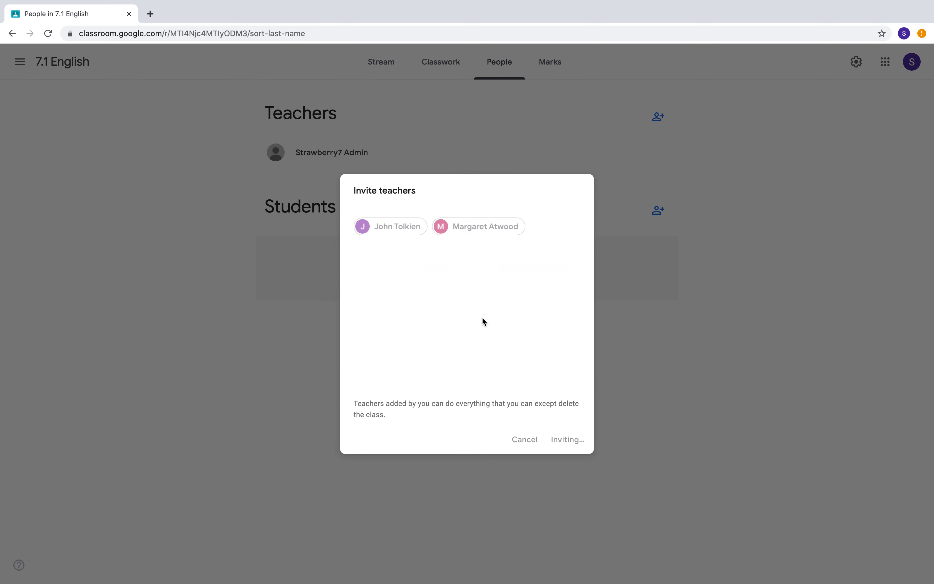
{"action": "left_click", "coordinate": [567, 440]}
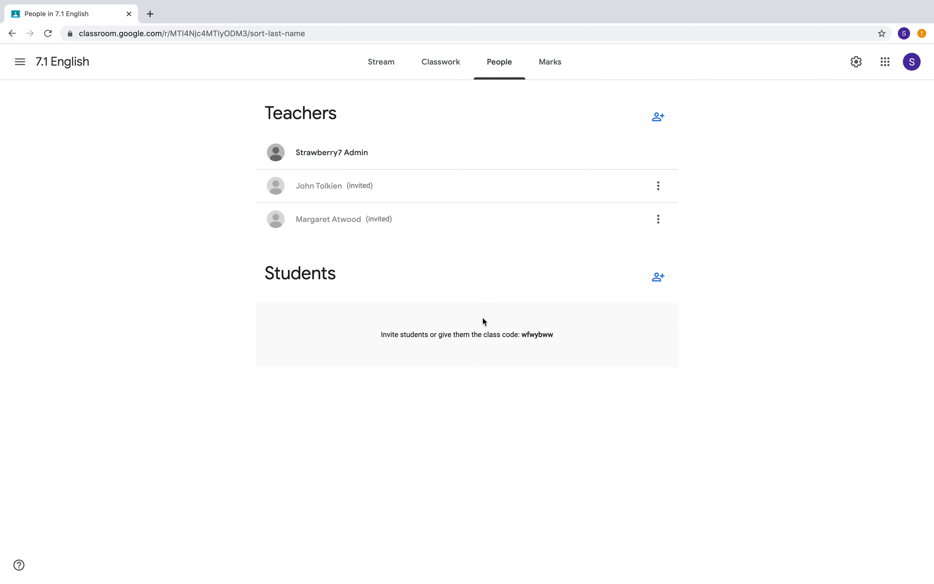
{"action": "mouse_move", "coordinate": [497, 333]}
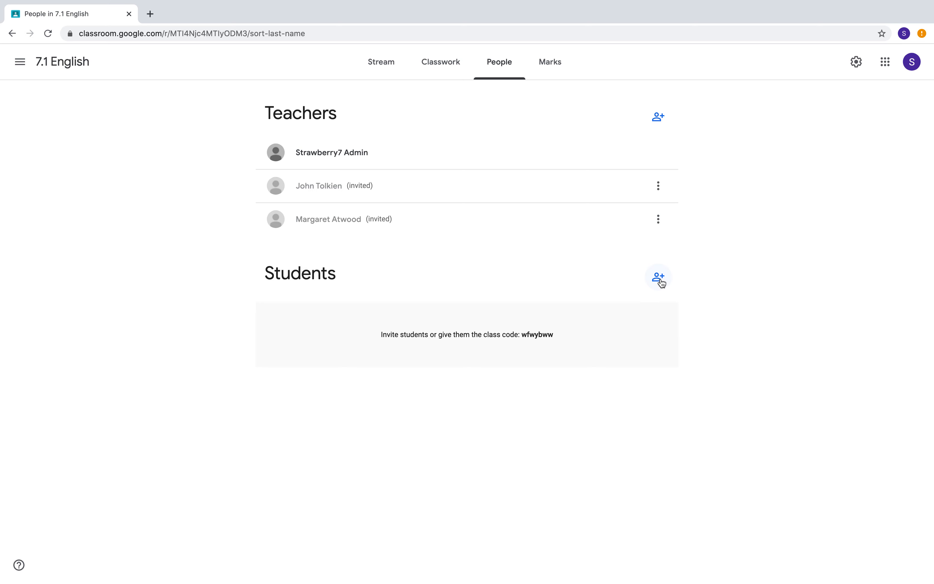
Search 'year', pick the Year 7 group and send the student invitation
{"action": "left_click", "coordinate": [658, 278]}
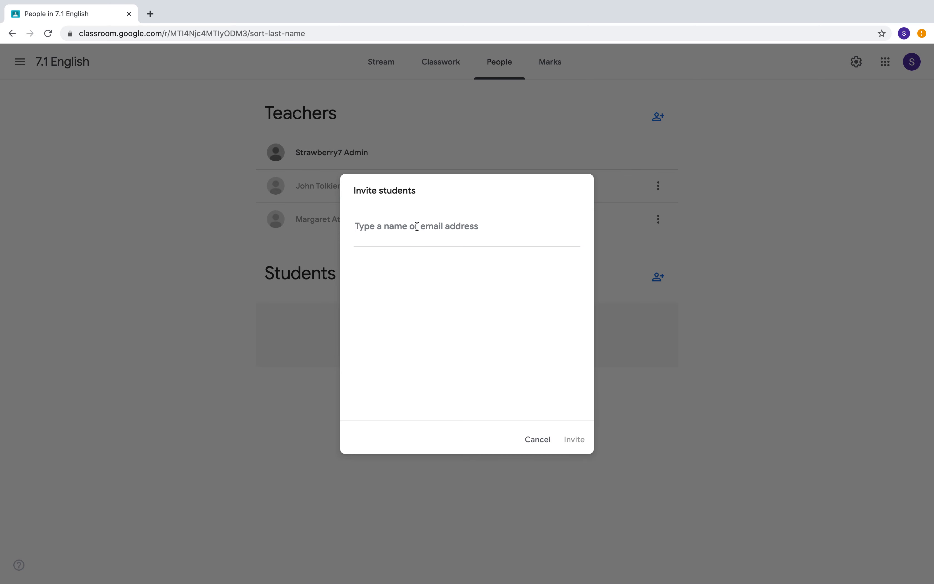
{"action": "type", "text": "year"}
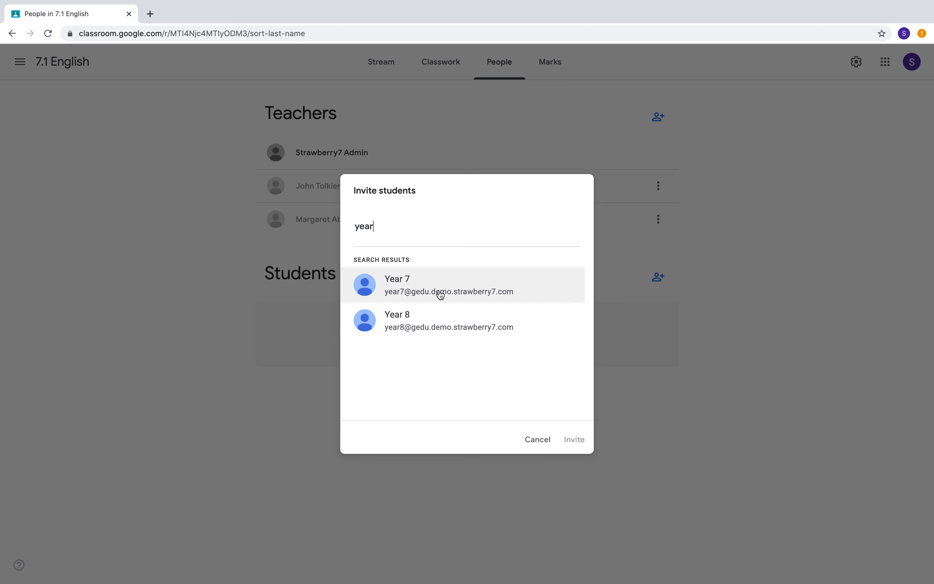
{"action": "mouse_move", "coordinate": [428, 287]}
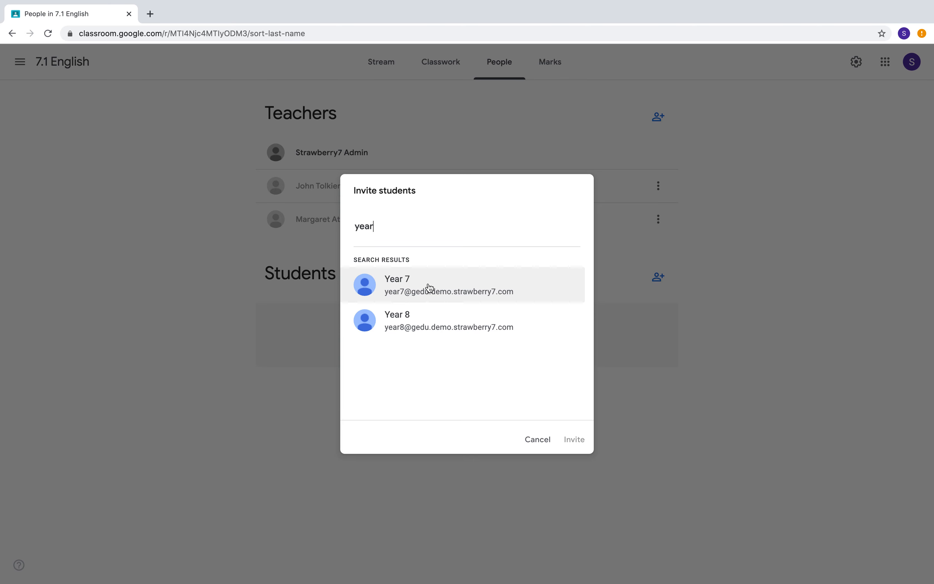
{"action": "mouse_move", "coordinate": [433, 296]}
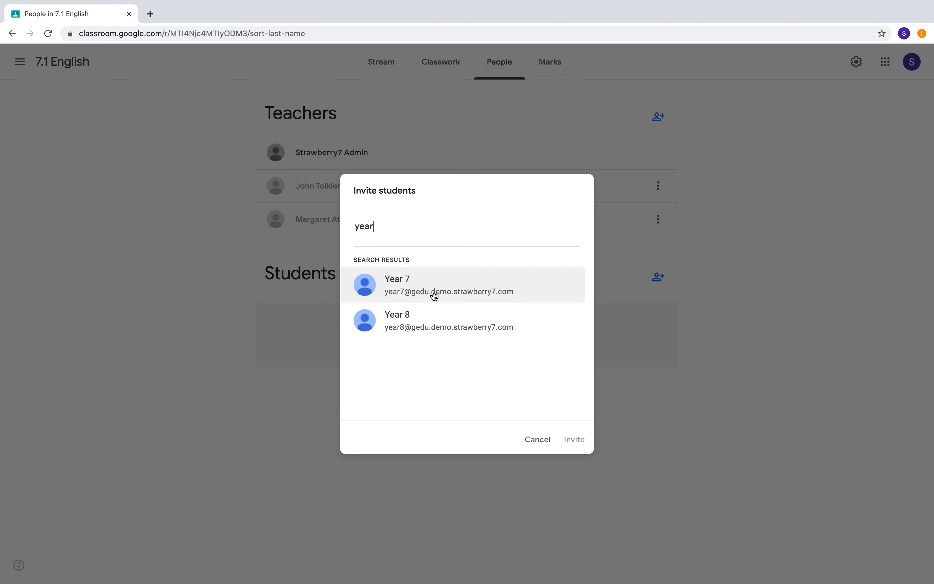
{"action": "mouse_move", "coordinate": [412, 293]}
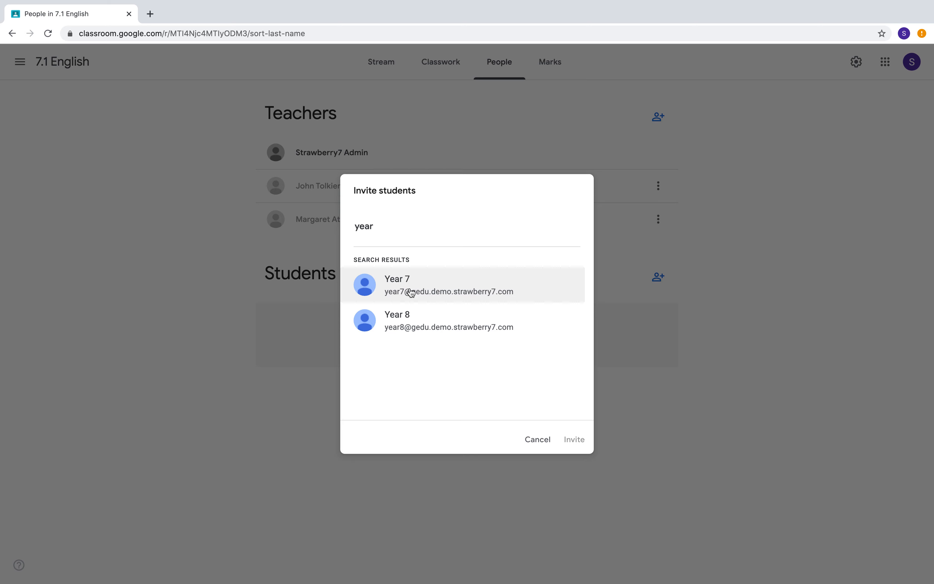
{"action": "mouse_move", "coordinate": [429, 290]}
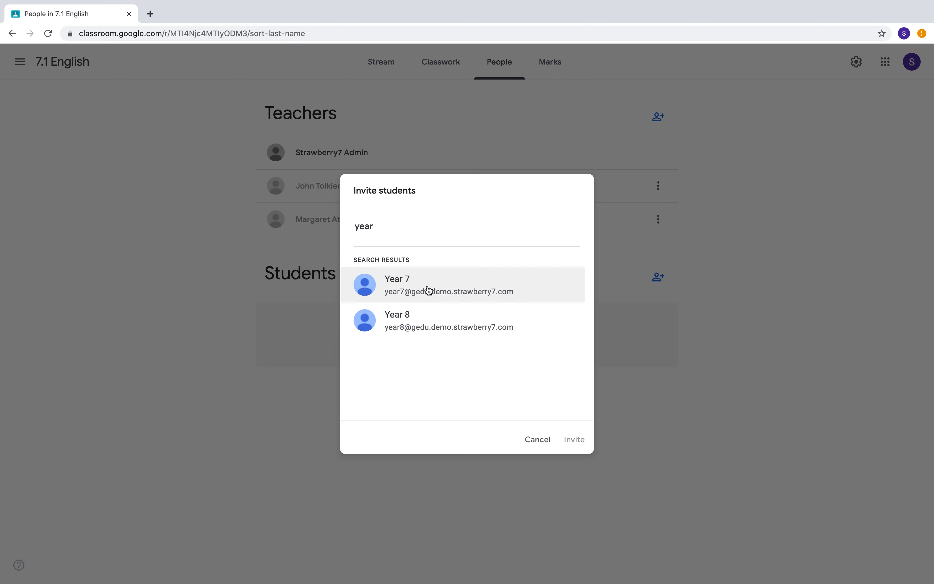
{"action": "mouse_move", "coordinate": [415, 287]}
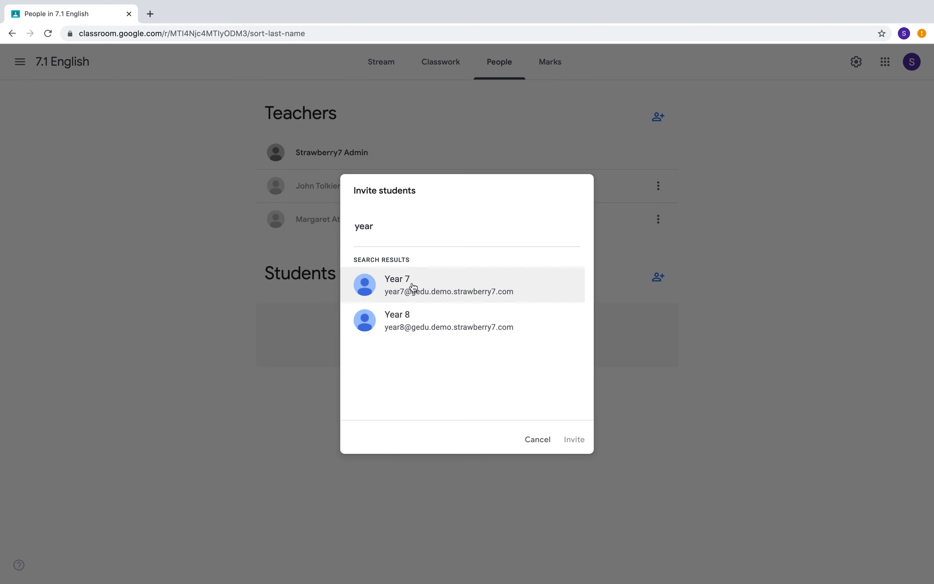
{"action": "mouse_move", "coordinate": [427, 290]}
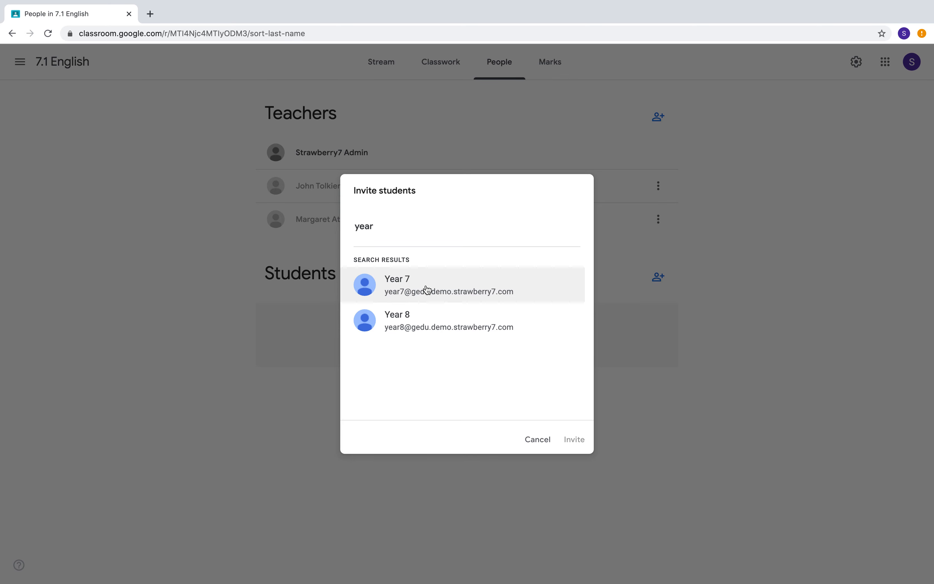
{"action": "mouse_move", "coordinate": [425, 287]}
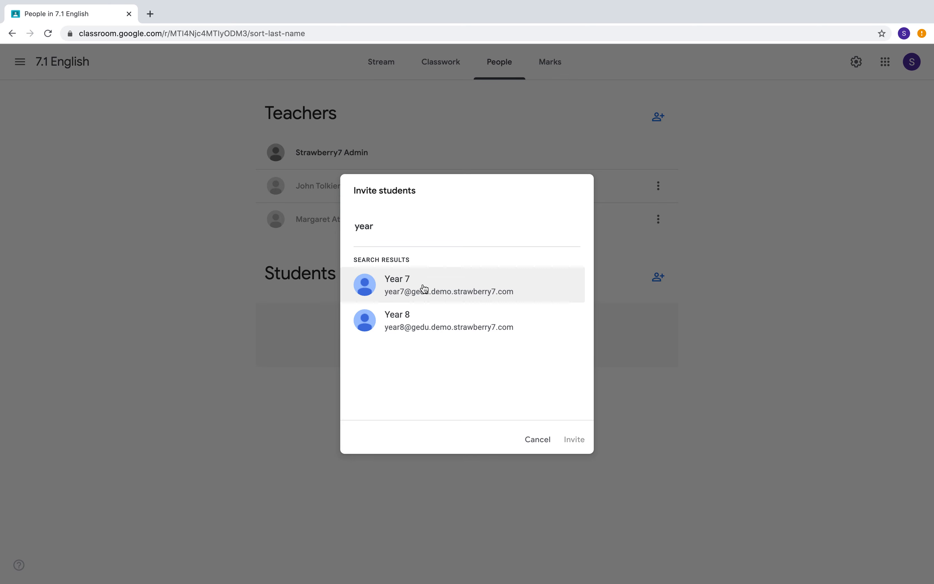
{"action": "mouse_move", "coordinate": [431, 289]}
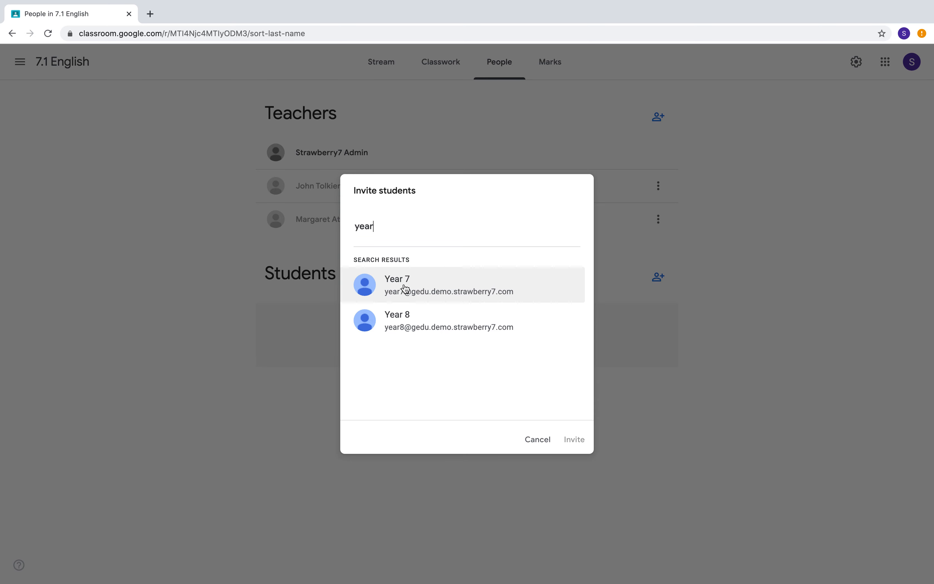
{"action": "left_click", "coordinate": [397, 283]}
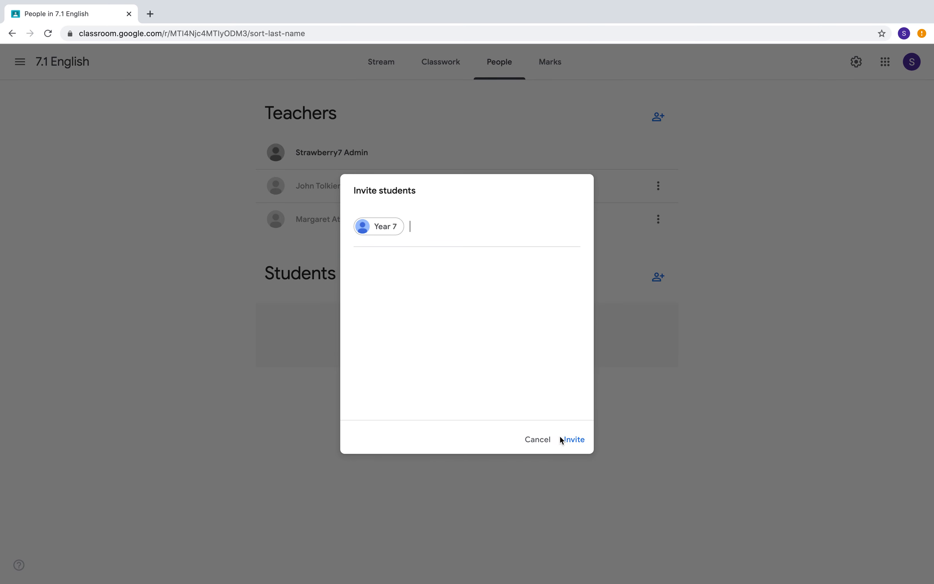
{"action": "left_click", "coordinate": [574, 439]}
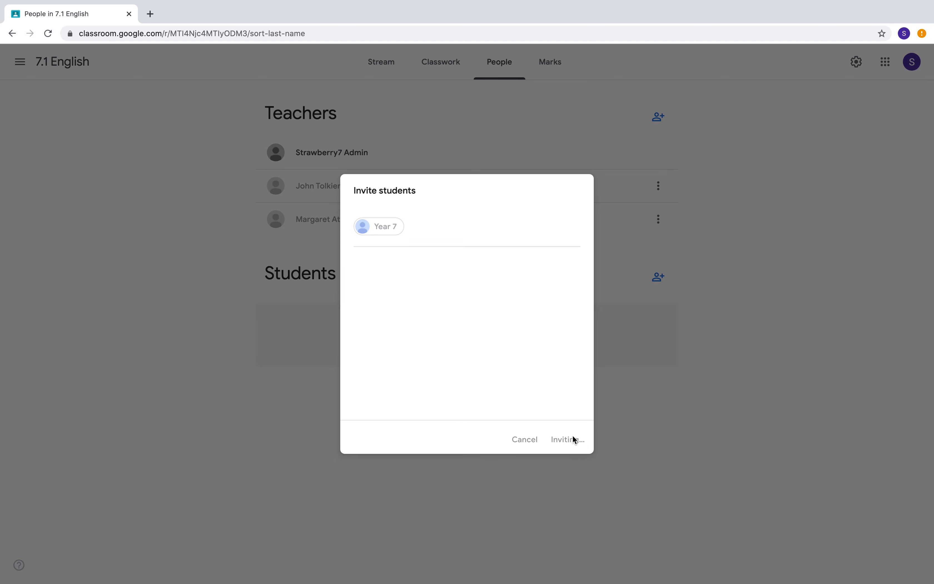
{"action": "mouse_move", "coordinate": [520, 338]}
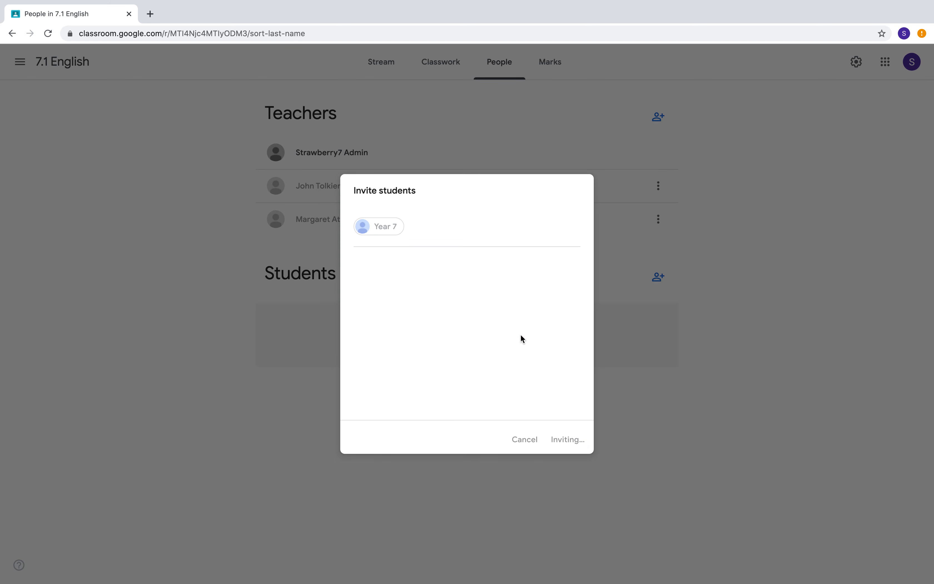
{"action": "mouse_move", "coordinate": [423, 228]}
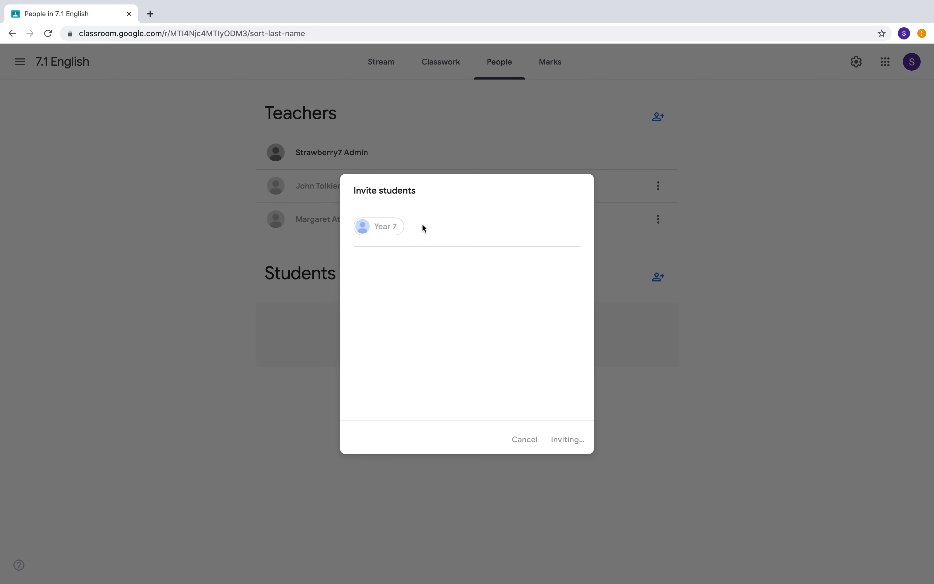
{"action": "mouse_move", "coordinate": [435, 240]}
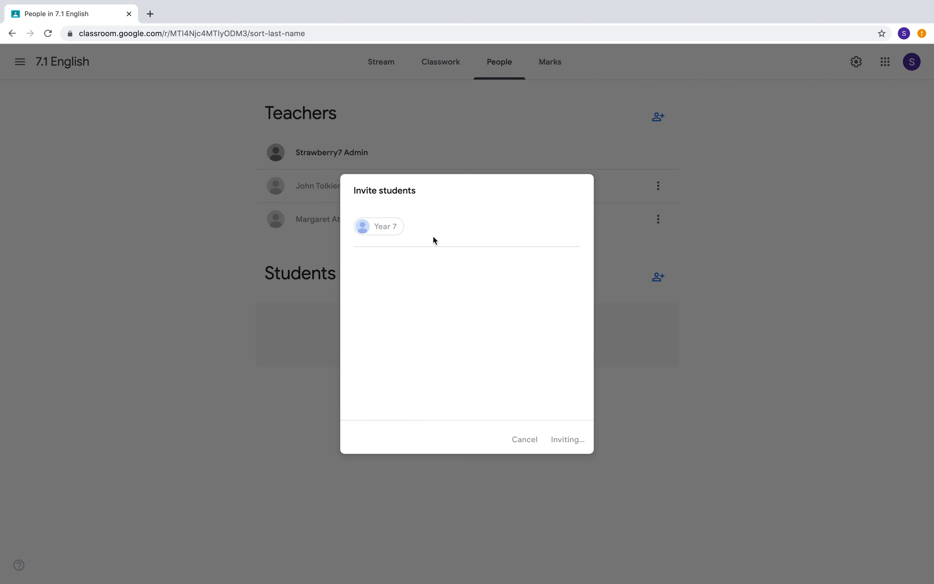
{"action": "left_click", "coordinate": [567, 439]}
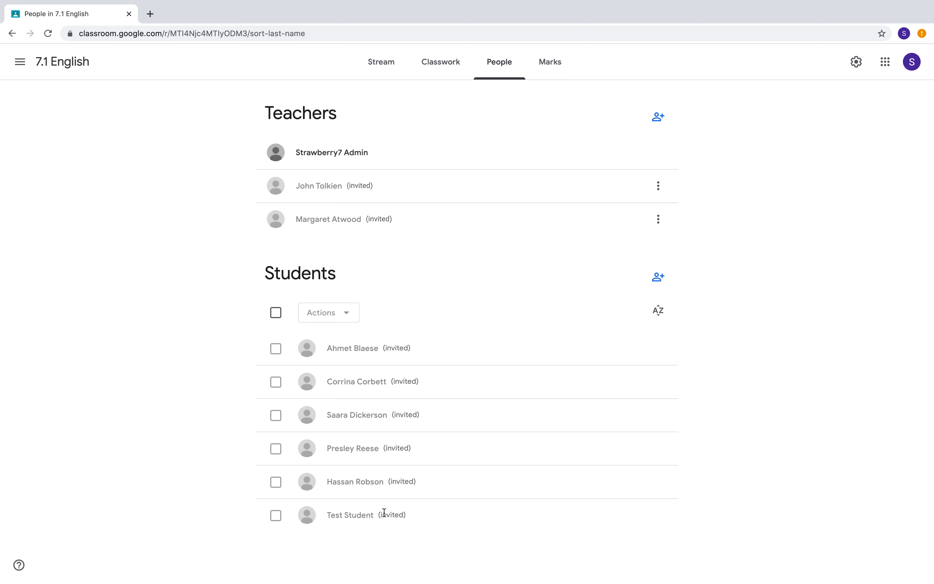
{"action": "mouse_move", "coordinate": [373, 390]}
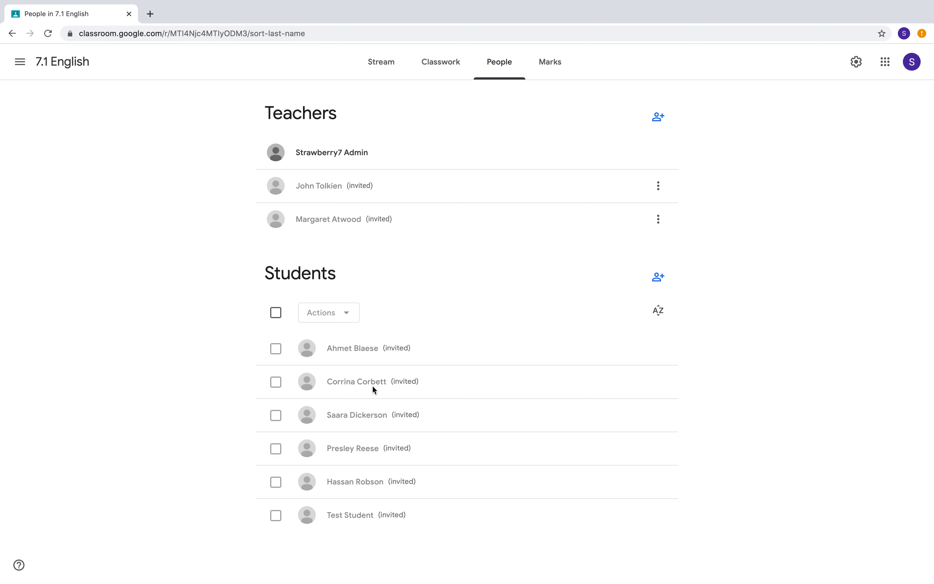
{"action": "mouse_move", "coordinate": [373, 430]}
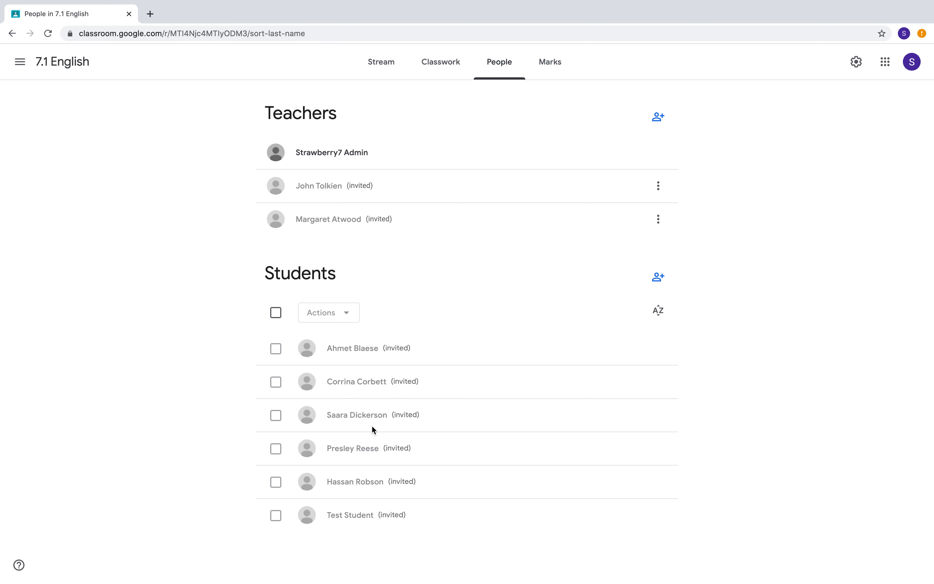
{"action": "mouse_move", "coordinate": [365, 219]}
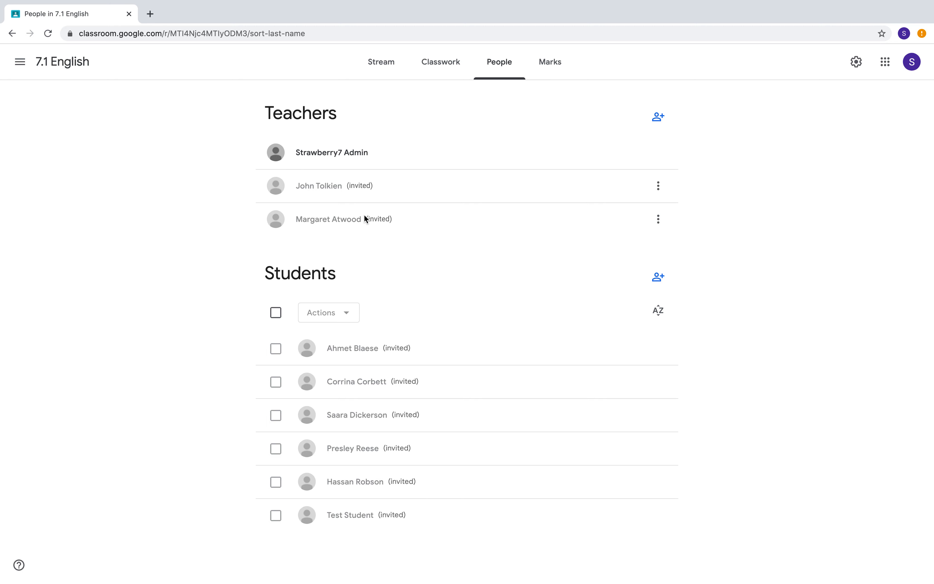
{"action": "mouse_move", "coordinate": [373, 516]}
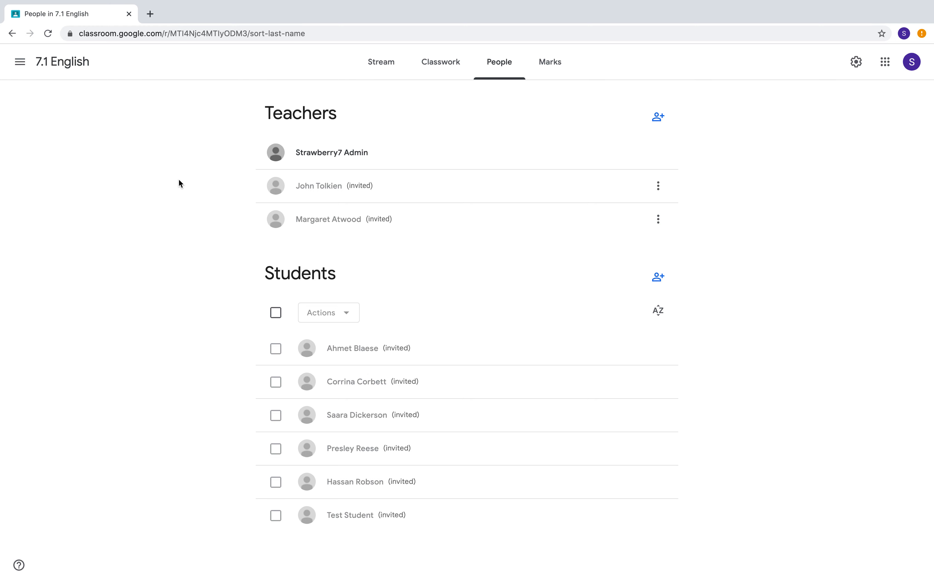
{"action": "mouse_move", "coordinate": [190, 165]}
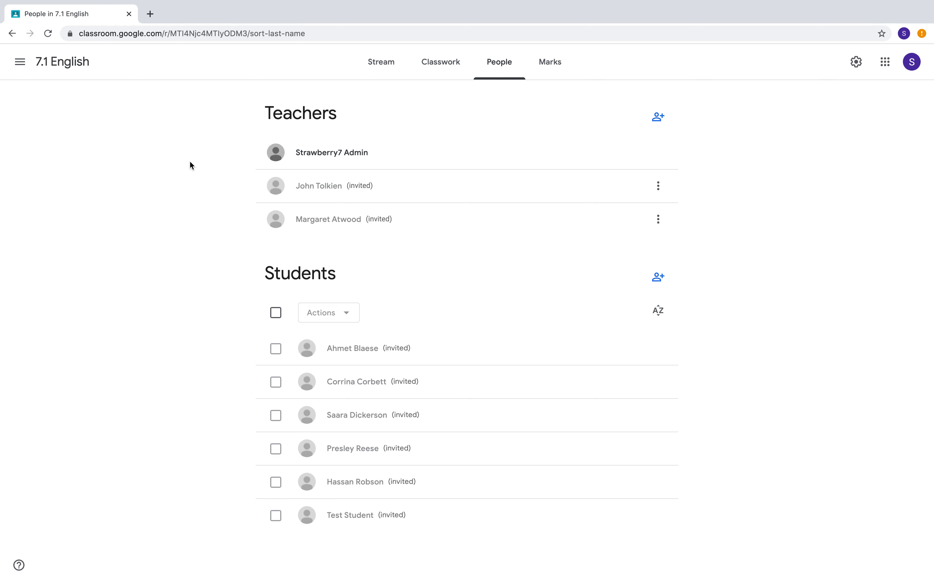
{"action": "mouse_move", "coordinate": [428, 351]}
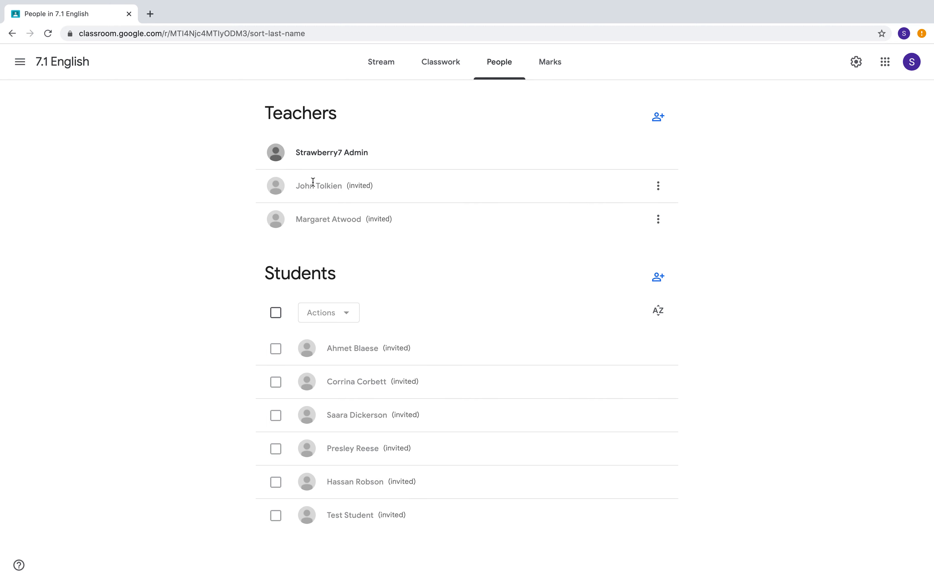
{"action": "mouse_move", "coordinate": [380, 345]}
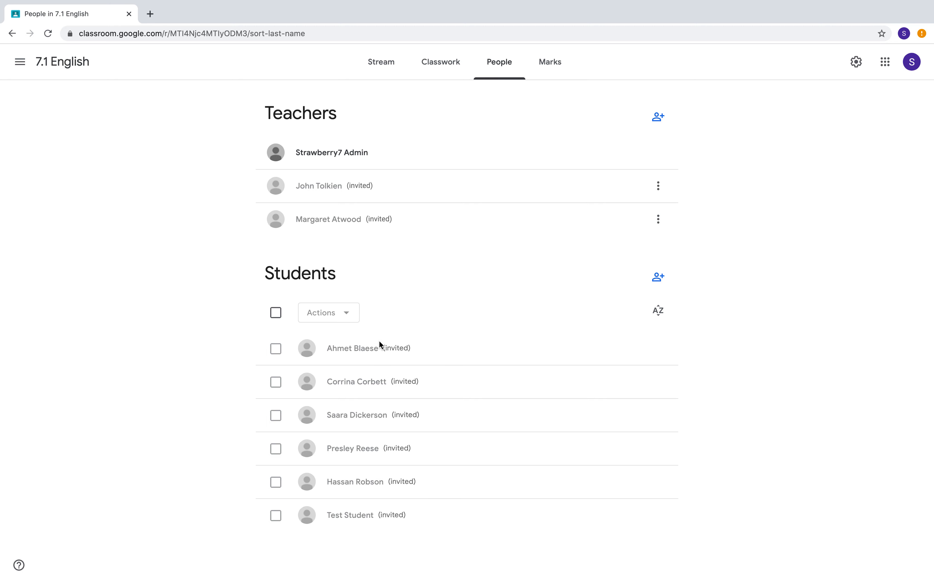
{"action": "mouse_move", "coordinate": [658, 185]}
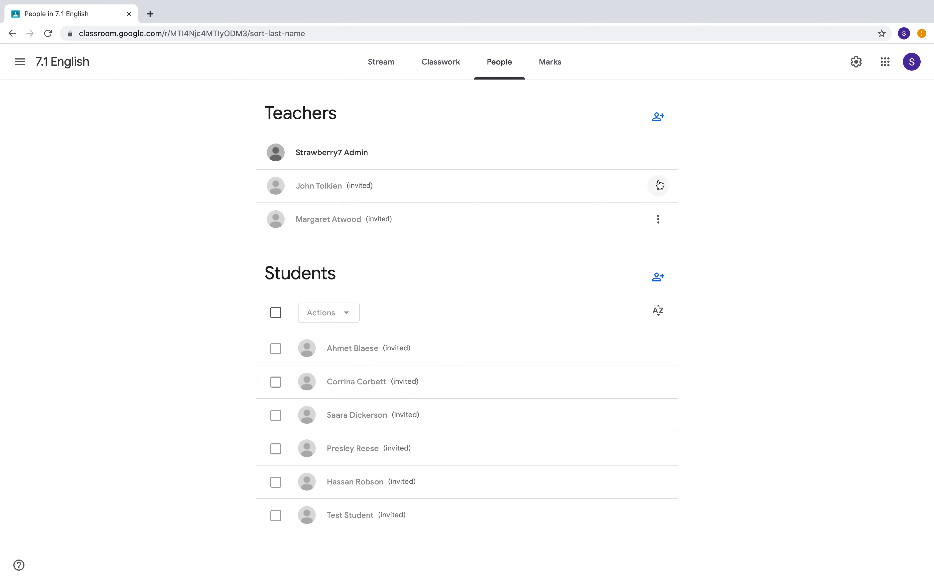
{"action": "left_click", "coordinate": [659, 185]}
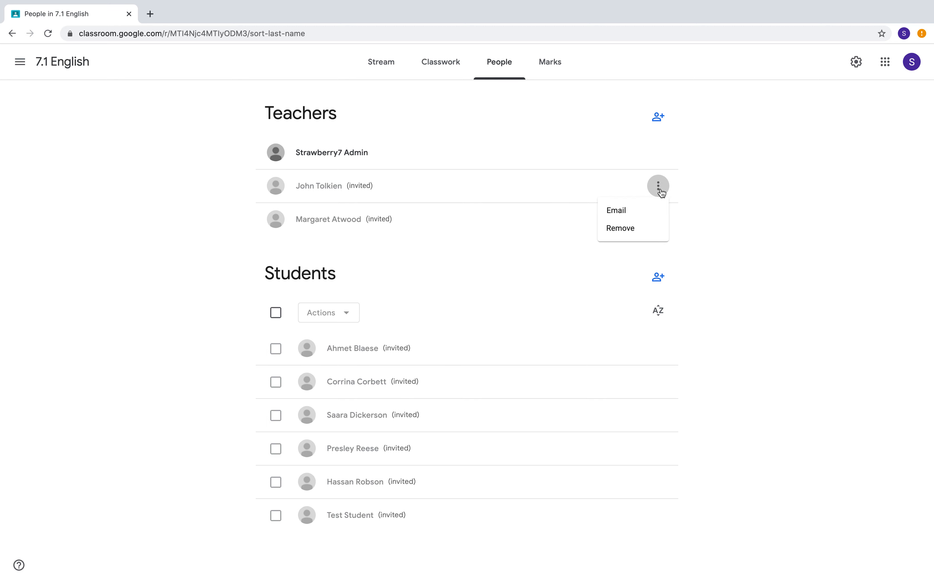
{"action": "mouse_move", "coordinate": [624, 231]}
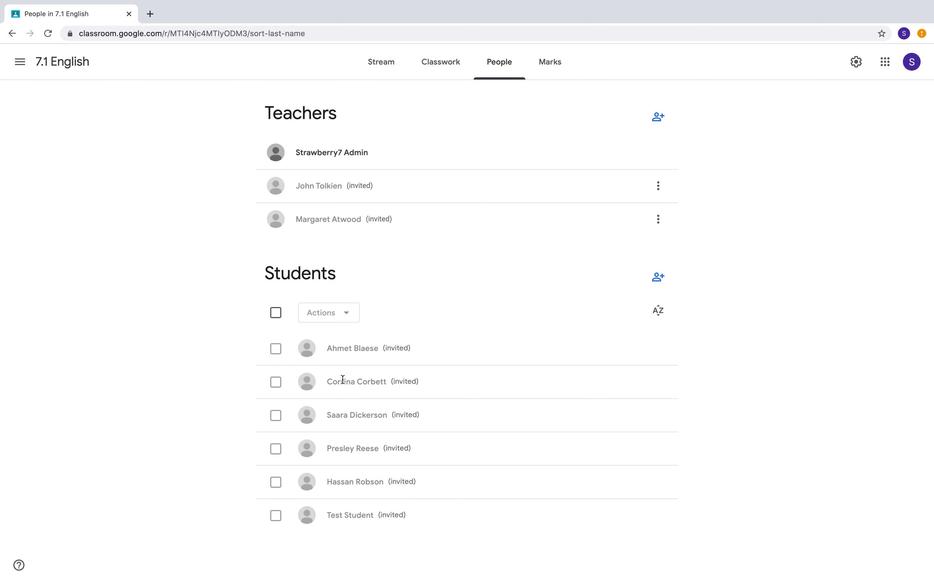
{"action": "left_click", "coordinate": [275, 348]}
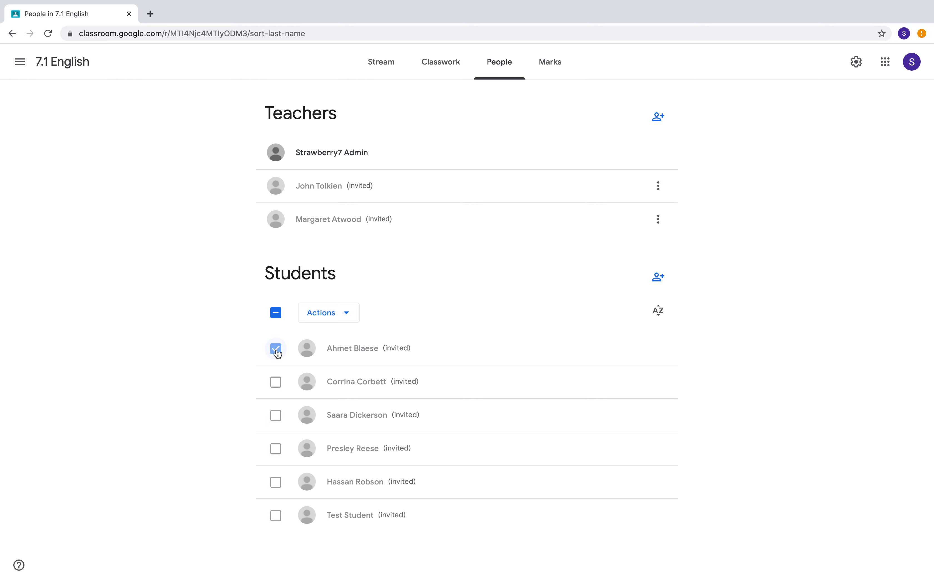
{"action": "left_click", "coordinate": [275, 381]}
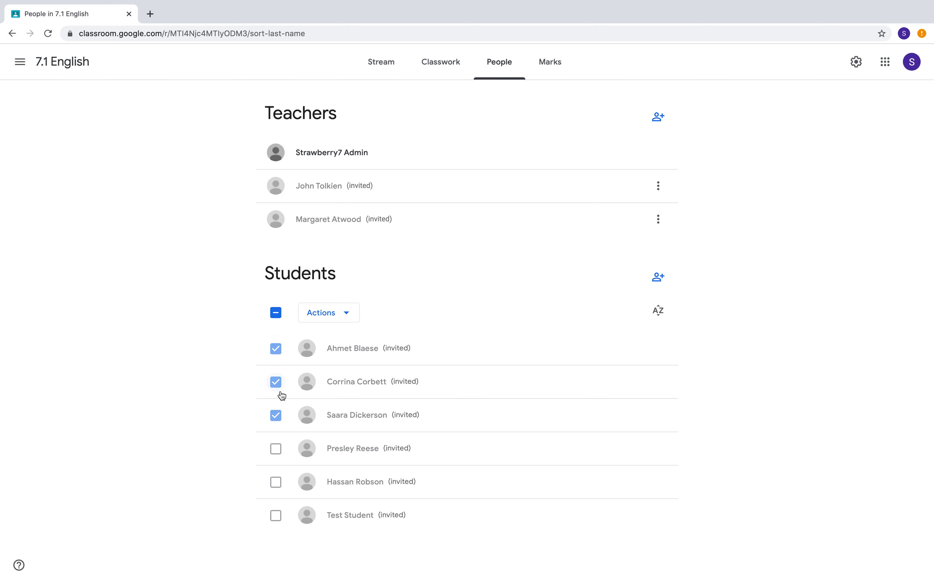
{"action": "left_click", "coordinate": [329, 312]}
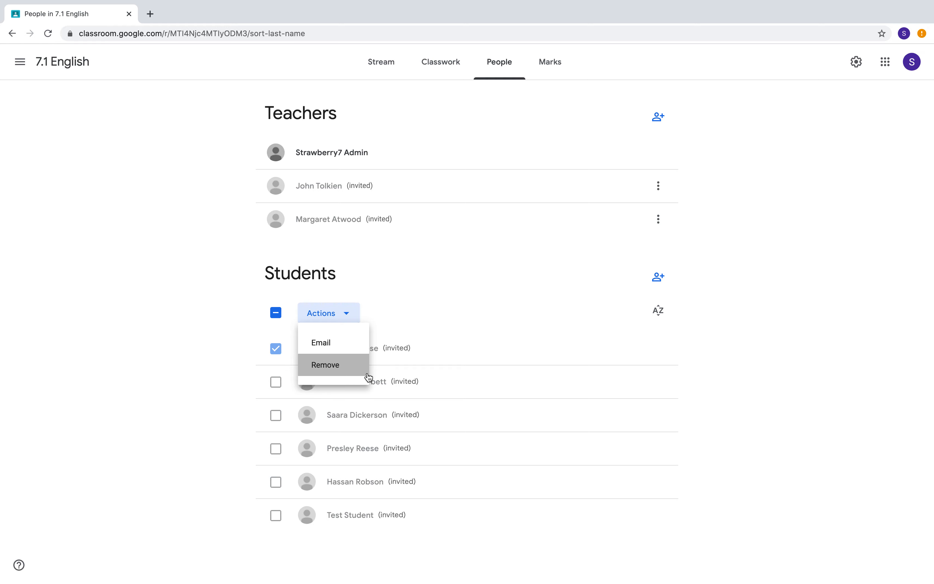
{"action": "left_click", "coordinate": [325, 365]}
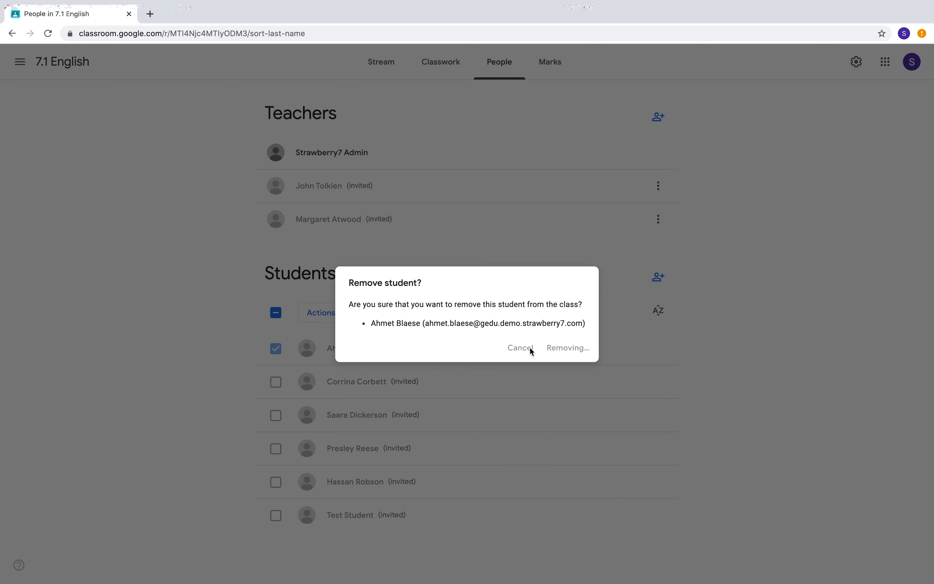